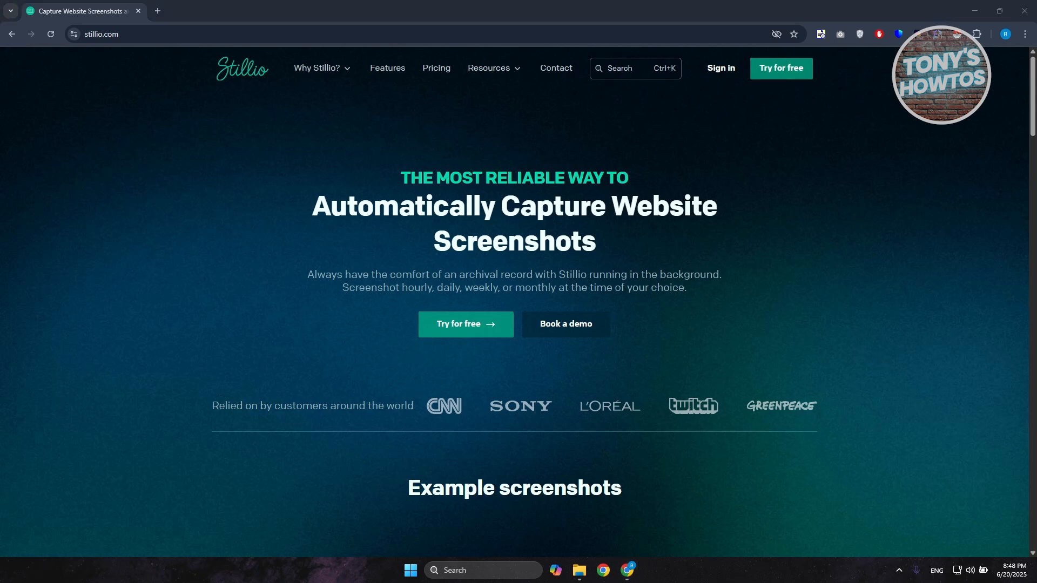
{"action": "mouse_move", "coordinate": [761, 348]}
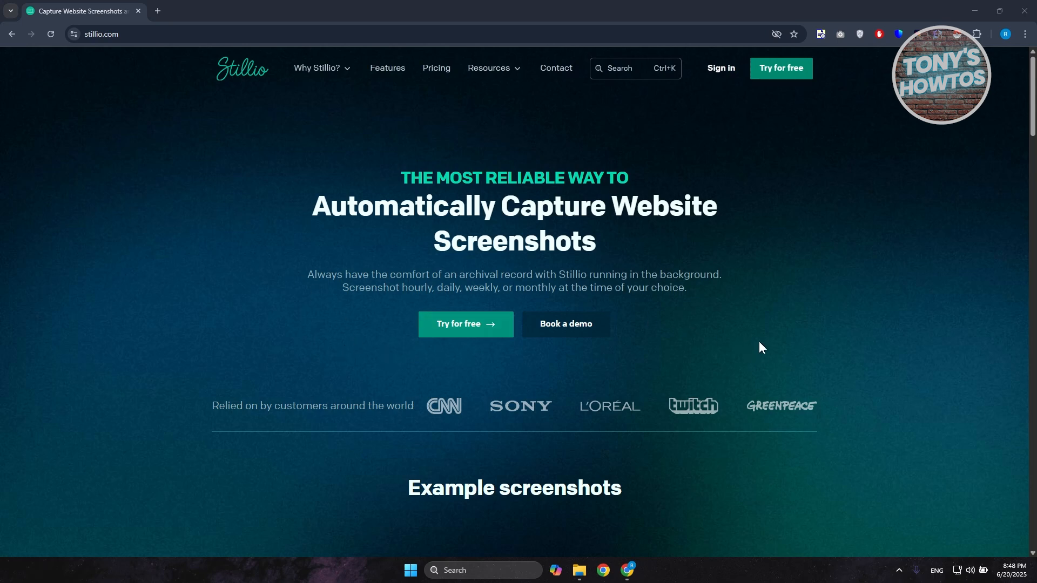
{"action": "mouse_move", "coordinate": [815, 346]}
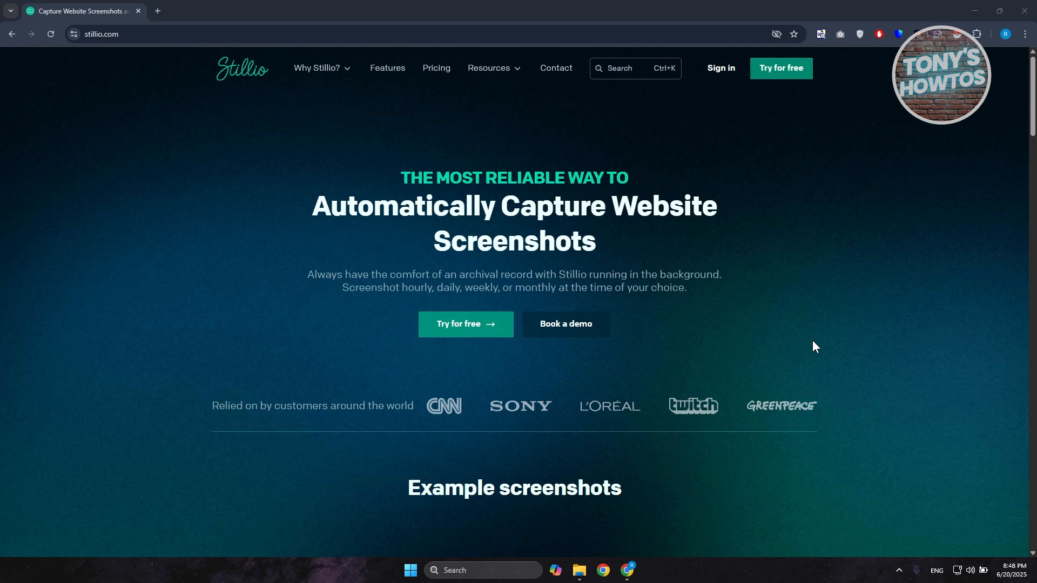
{"action": "mouse_move", "coordinate": [811, 360]}
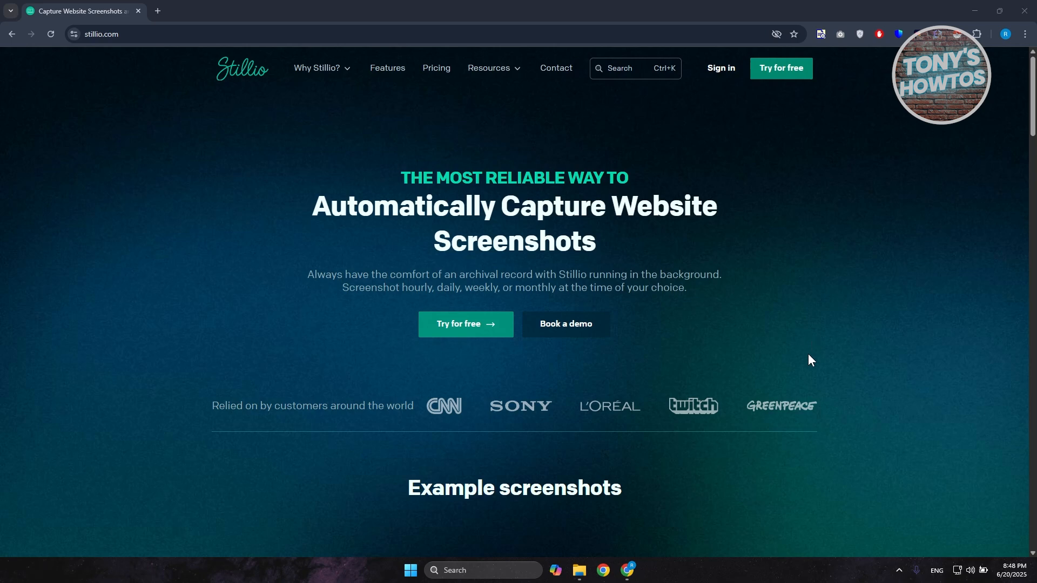
{"action": "mouse_move", "coordinate": [805, 379]}
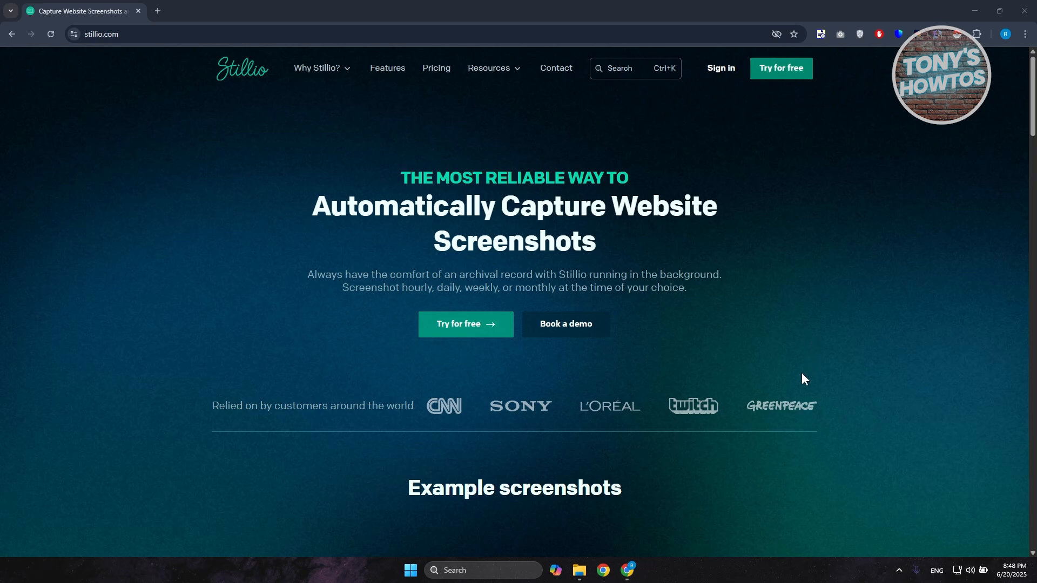
{"action": "mouse_move", "coordinate": [819, 366]}
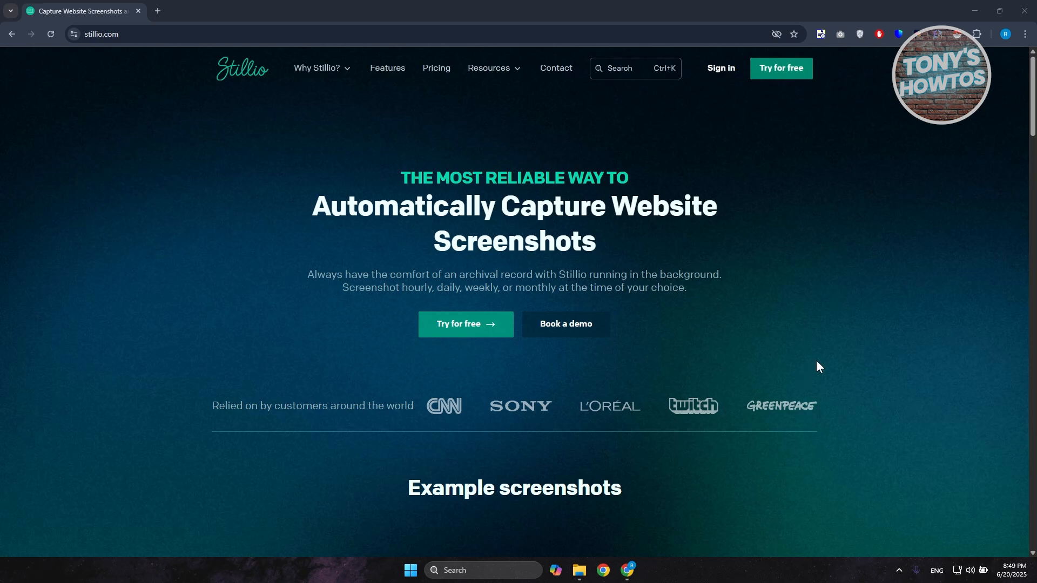
{"action": "mouse_move", "coordinate": [821, 335]}
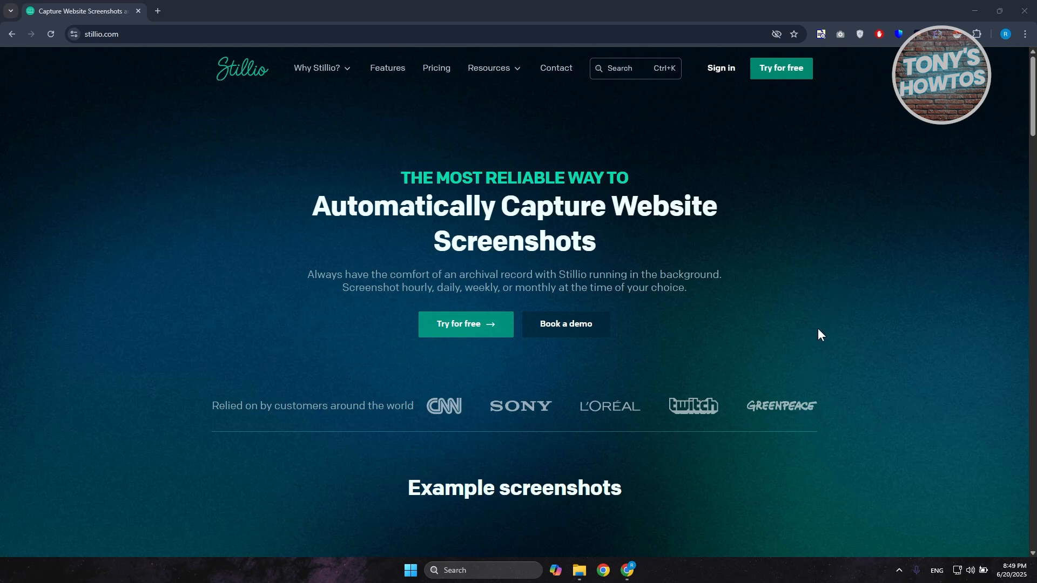
{"action": "mouse_move", "coordinate": [825, 324]}
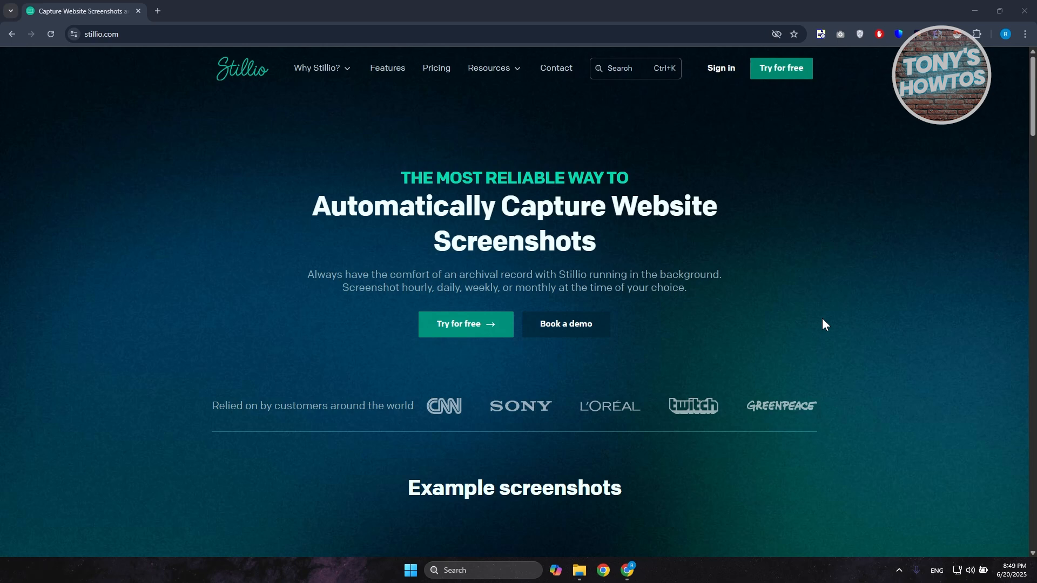
{"action": "mouse_move", "coordinate": [825, 329]}
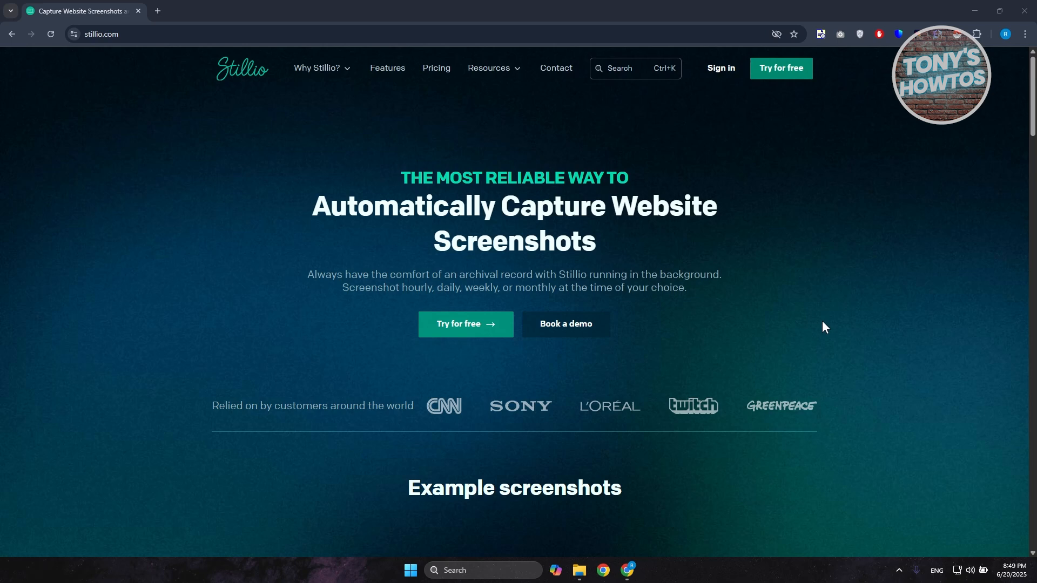
{"action": "mouse_move", "coordinate": [817, 342]}
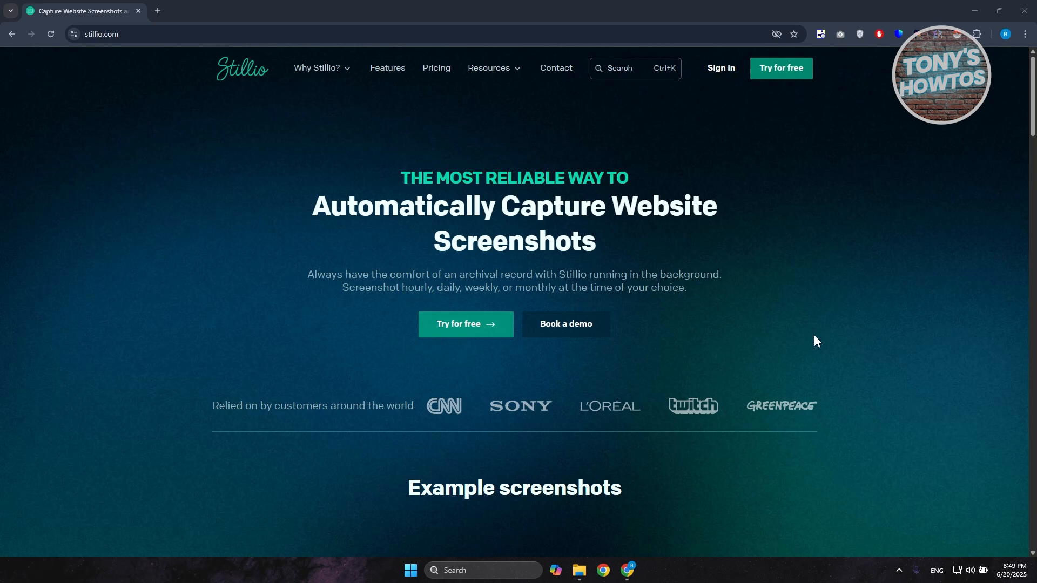
{"action": "mouse_move", "coordinate": [805, 366]}
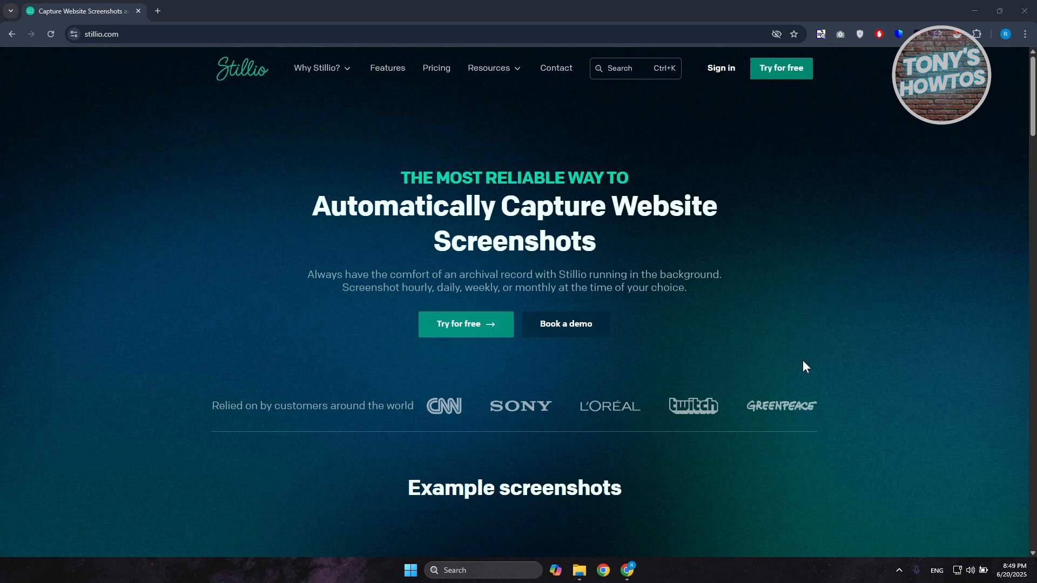
{"action": "mouse_move", "coordinate": [822, 335]}
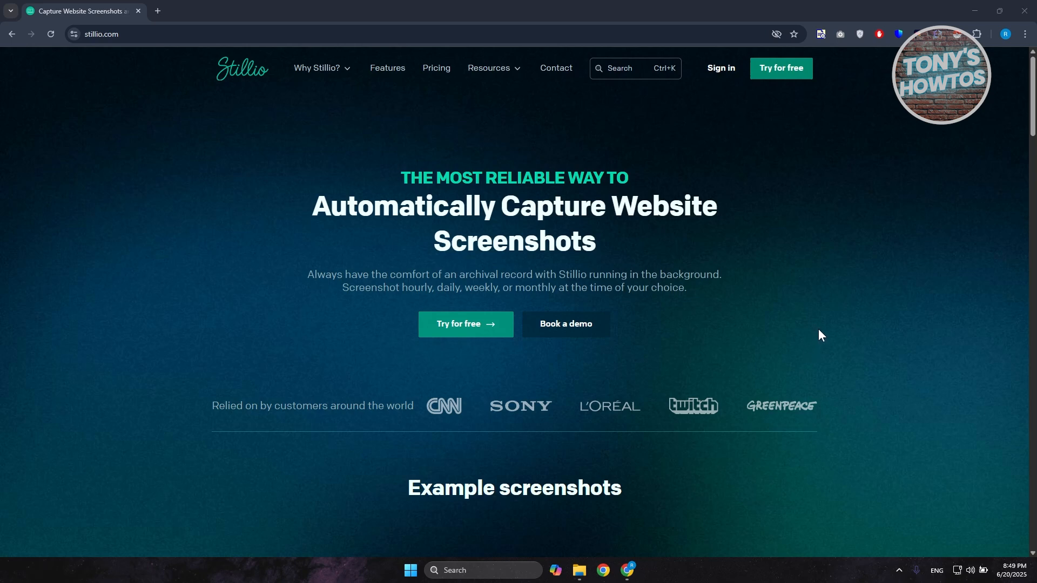
{"action": "mouse_move", "coordinate": [804, 356]}
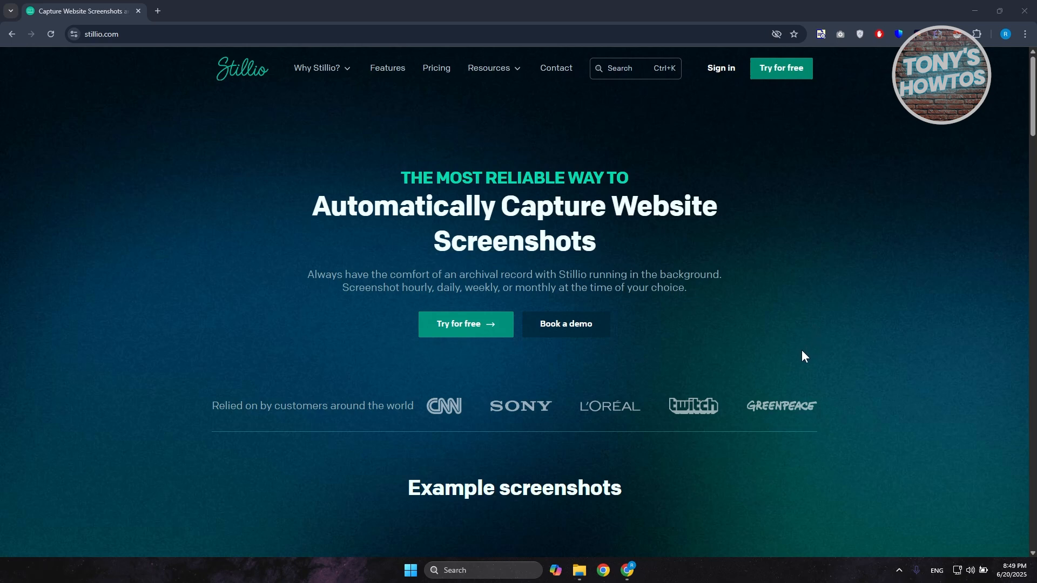
{"action": "mouse_move", "coordinate": [802, 360]}
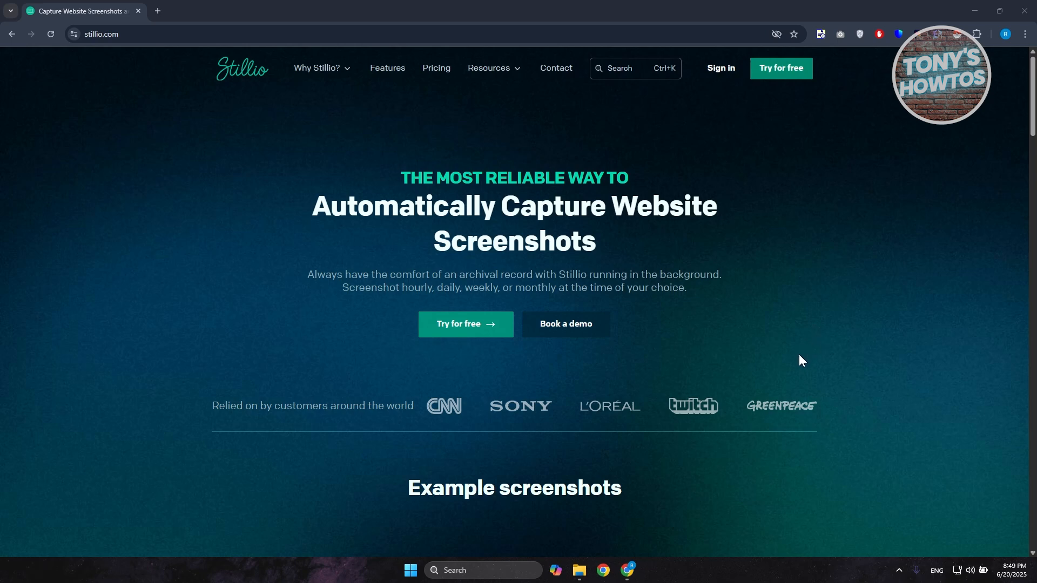
{"action": "mouse_move", "coordinate": [805, 379]}
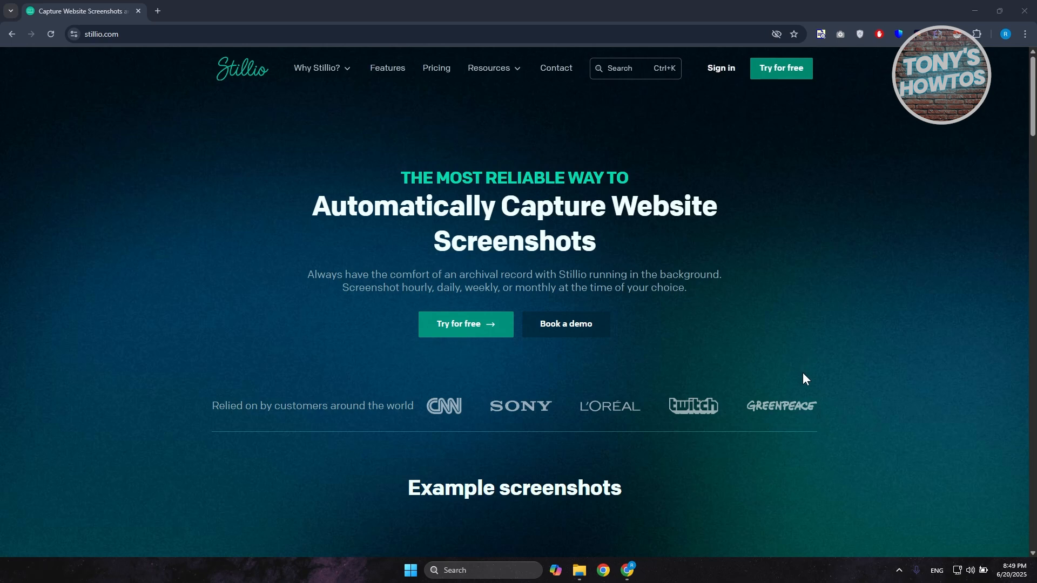
{"action": "mouse_move", "coordinate": [800, 395]}
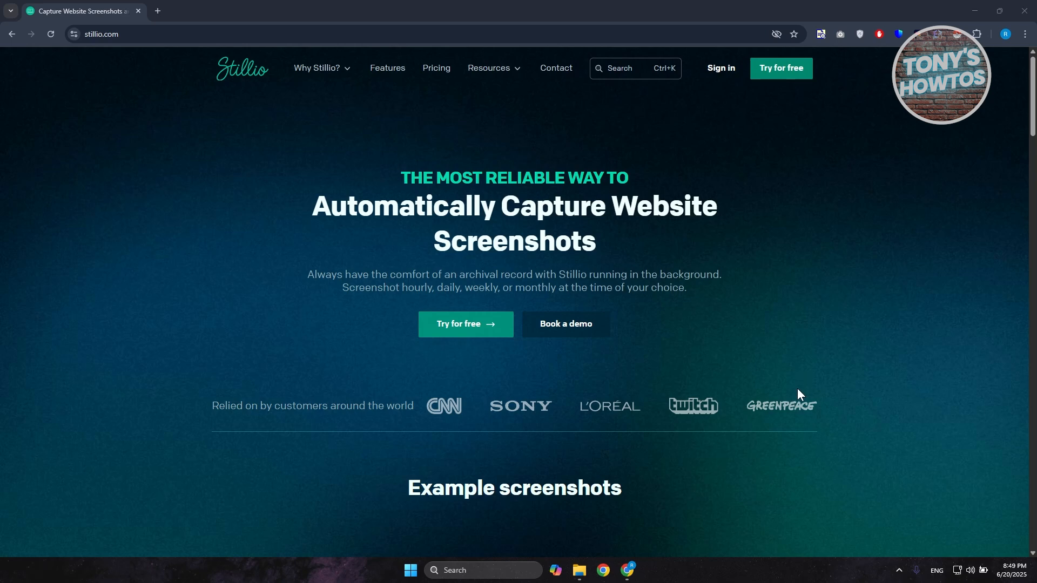
{"action": "mouse_move", "coordinate": [822, 365]}
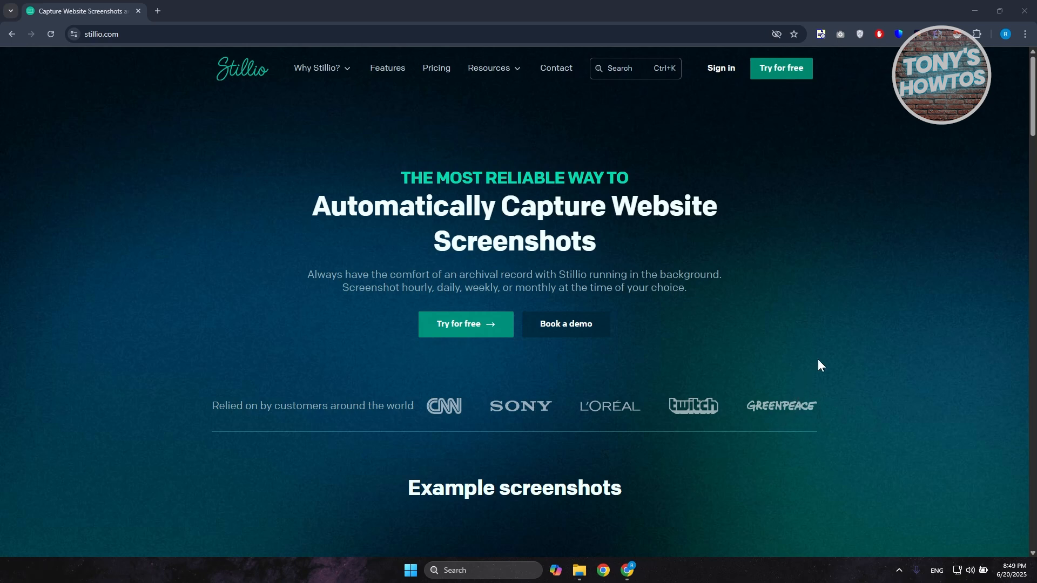
{"action": "mouse_move", "coordinate": [818, 371]}
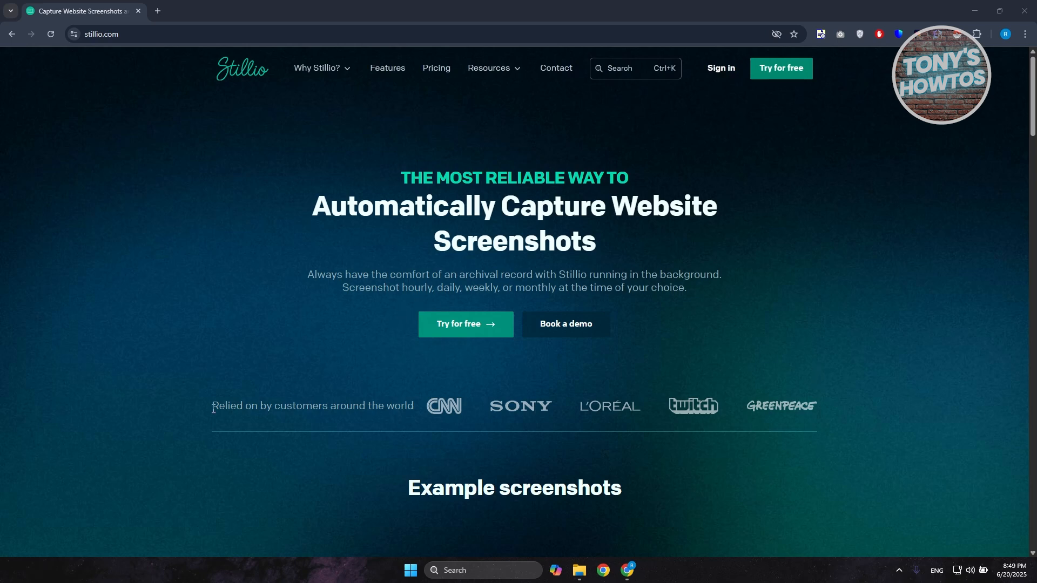
{"action": "mouse_move", "coordinate": [222, 319]}
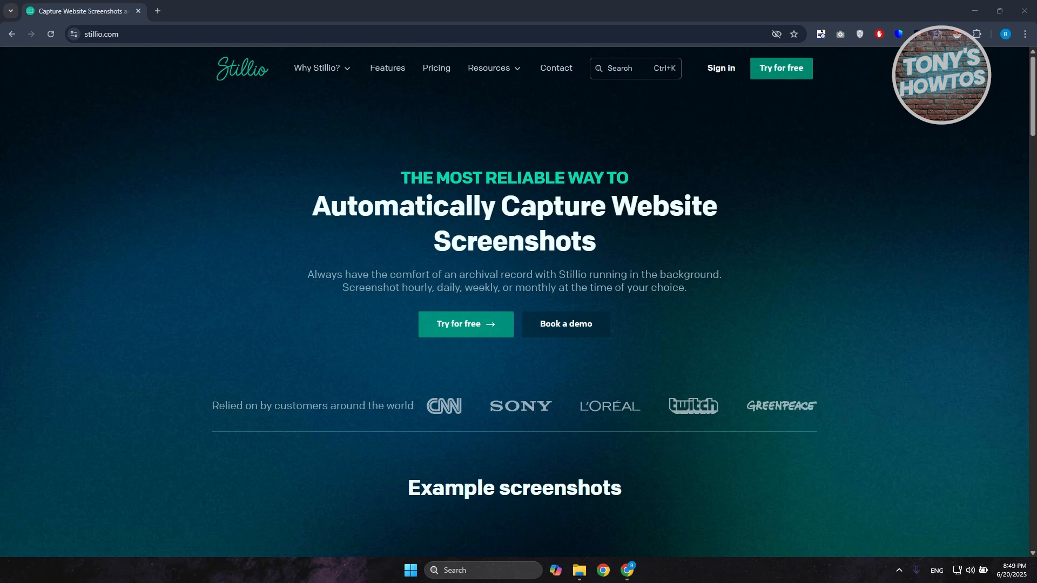
{"action": "mouse_move", "coordinate": [804, 57]}
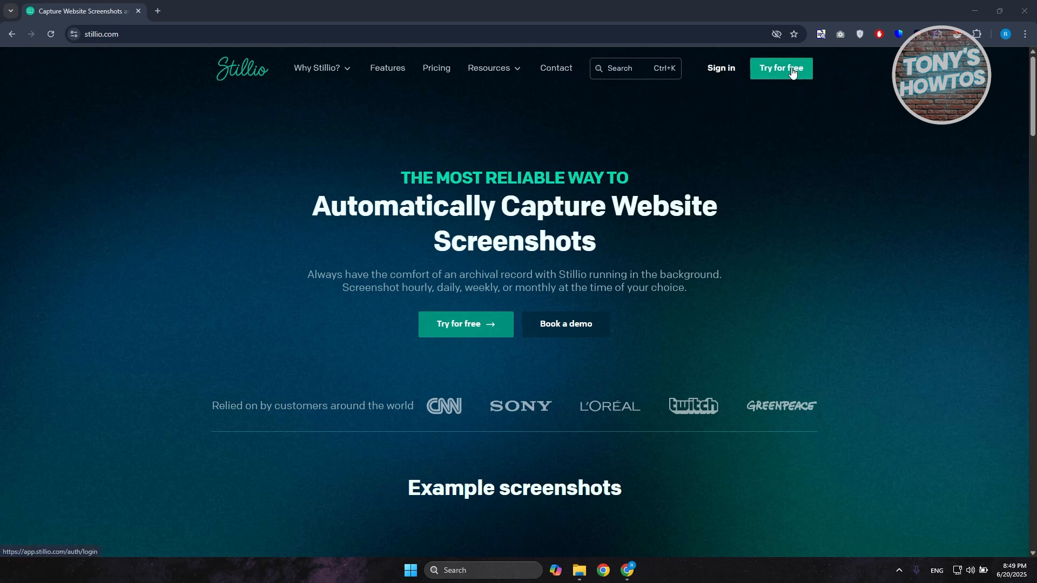
Start a free trial from the homepage and switch from login to account registration.
{"action": "left_click", "coordinate": [783, 69]}
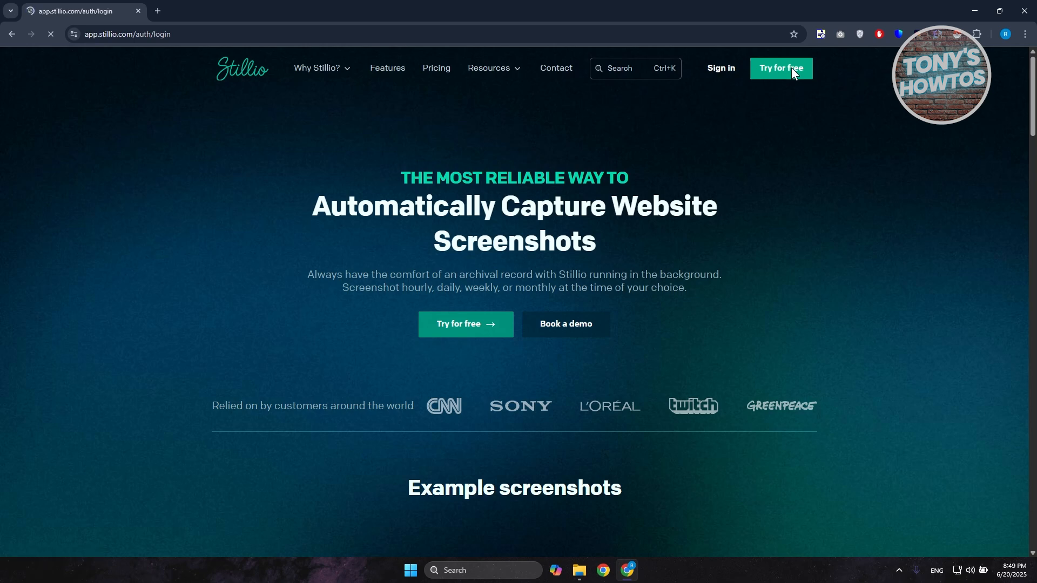
{"action": "left_click", "coordinate": [782, 68]}
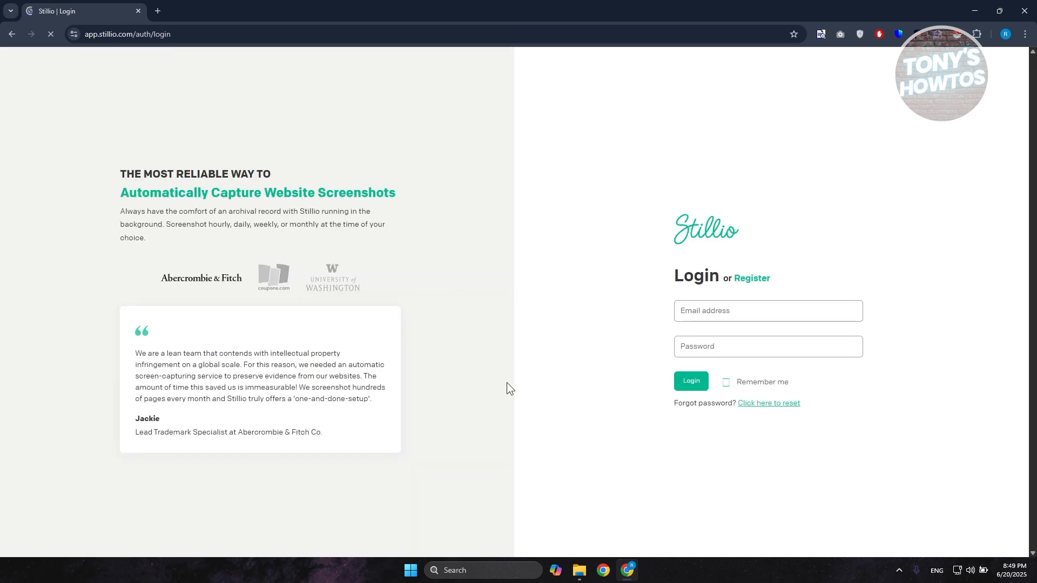
{"action": "mouse_move", "coordinate": [759, 284]}
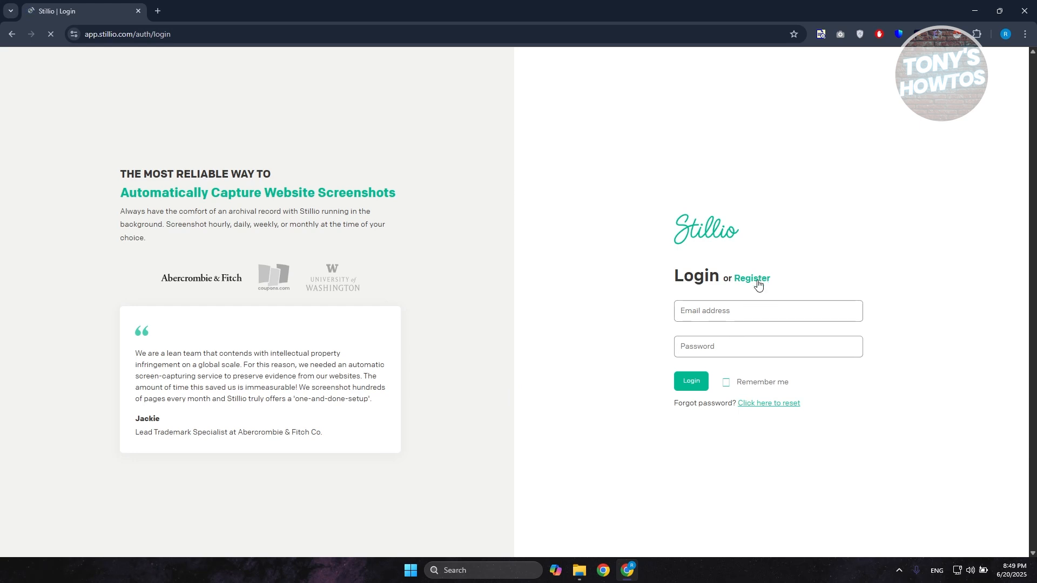
{"action": "left_click", "coordinate": [752, 278]}
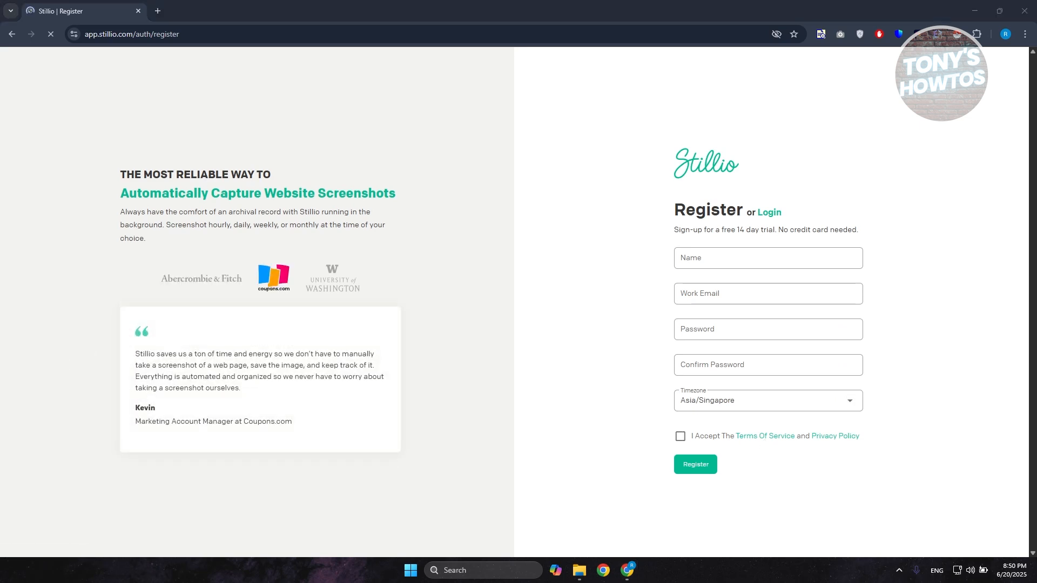
Submit registration, activate via the verification email, and finish the welcome questions (IT / Software, IT, Monitoring).
{"action": "left_click", "coordinate": [696, 464]}
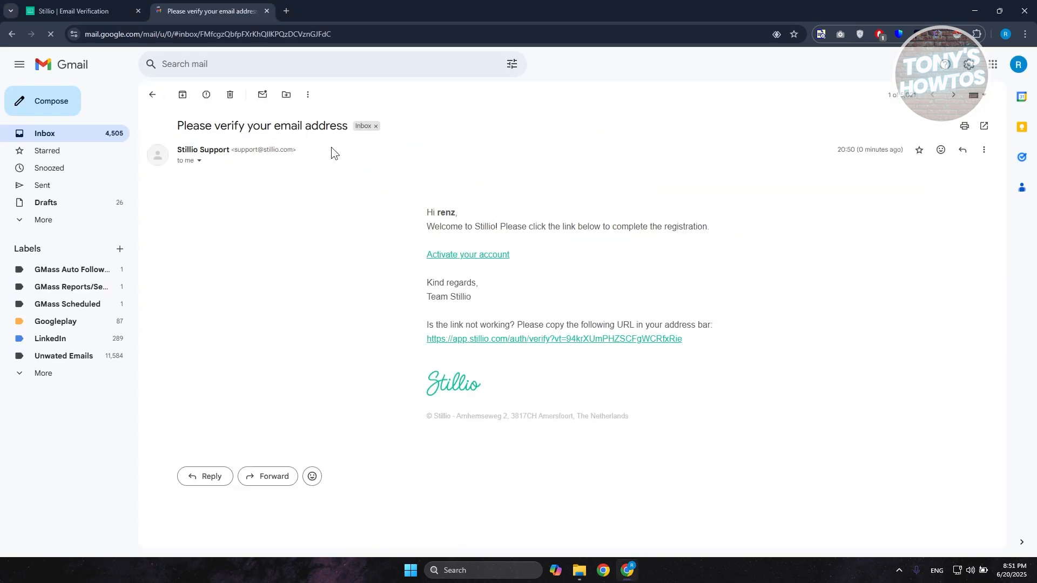
{"action": "left_click", "coordinate": [469, 254]}
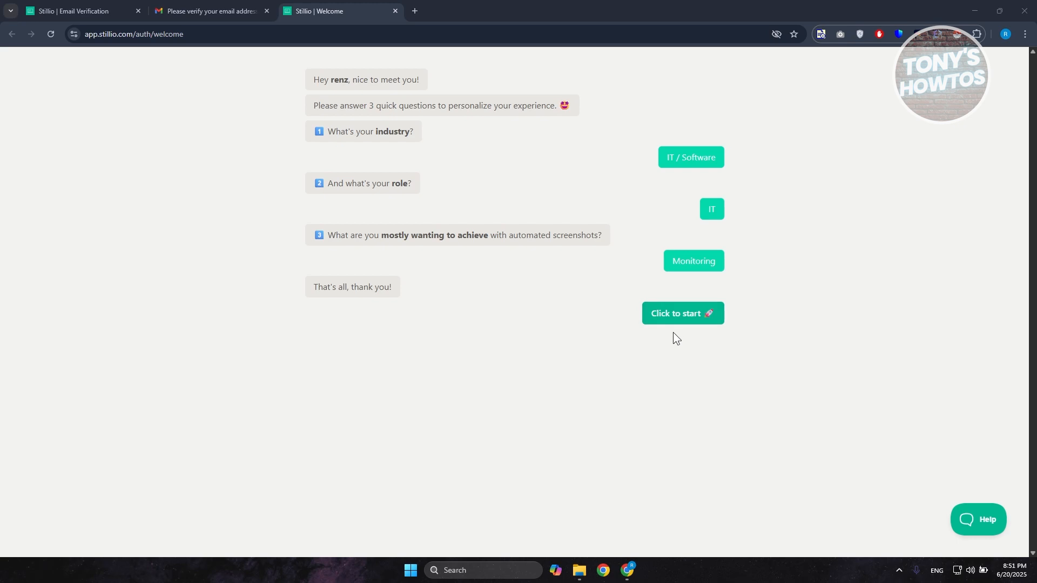
{"action": "left_click", "coordinate": [682, 313]}
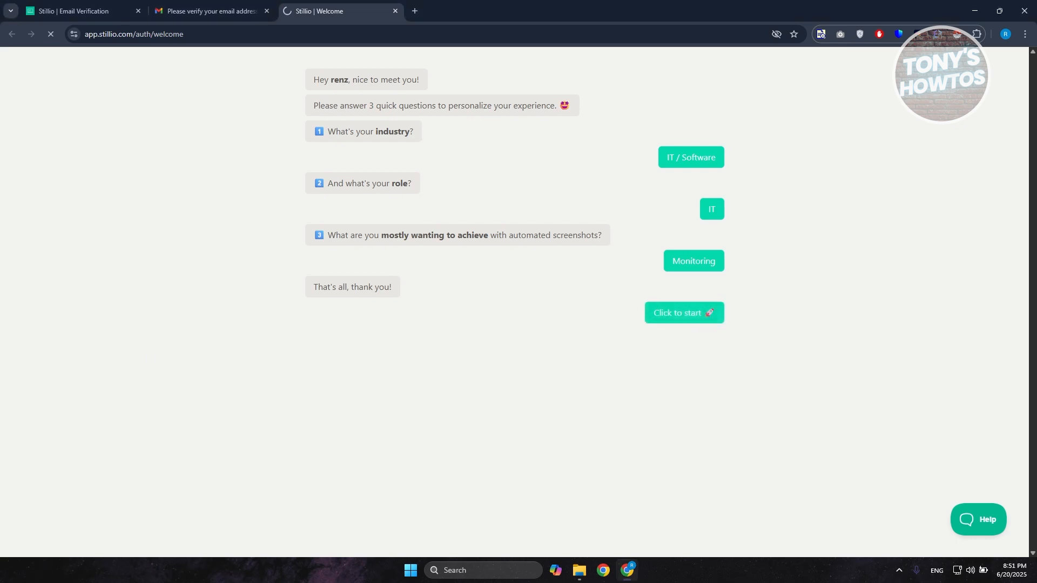
{"action": "left_click", "coordinate": [684, 313]}
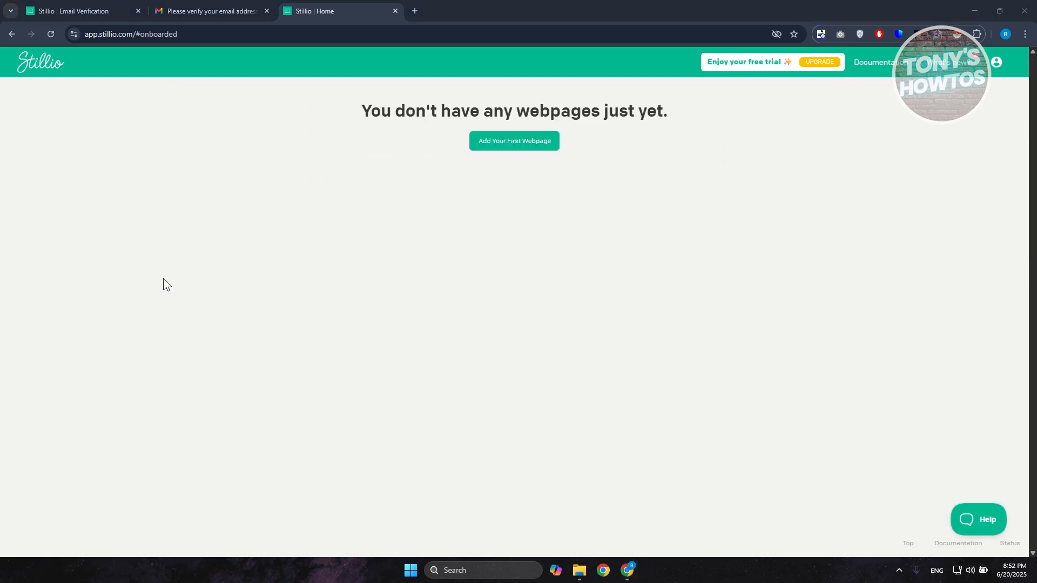
{"action": "mouse_move", "coordinate": [460, 335]}
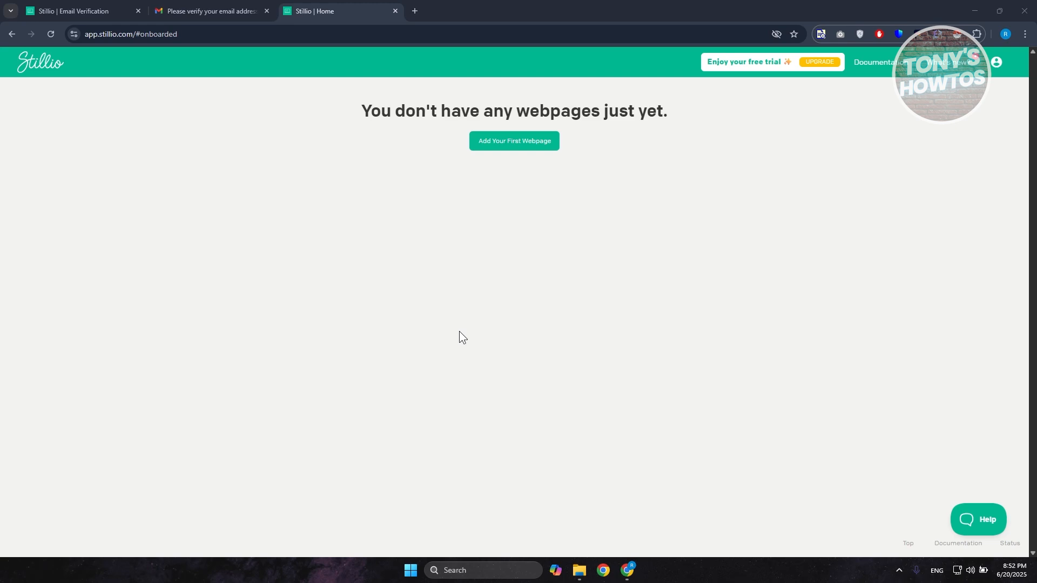
{"action": "mouse_move", "coordinate": [449, 175]}
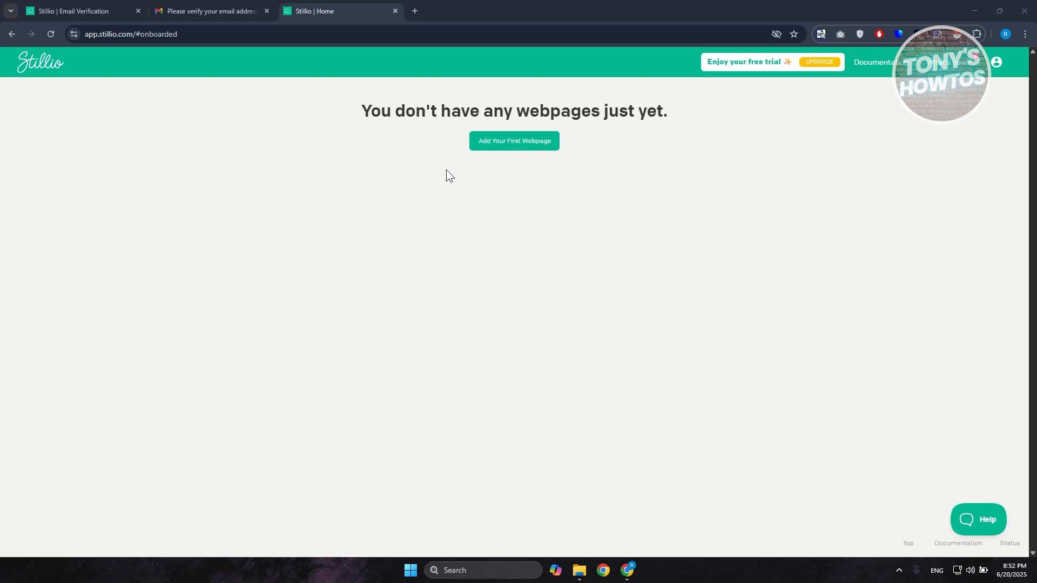
{"action": "mouse_move", "coordinate": [651, 195]}
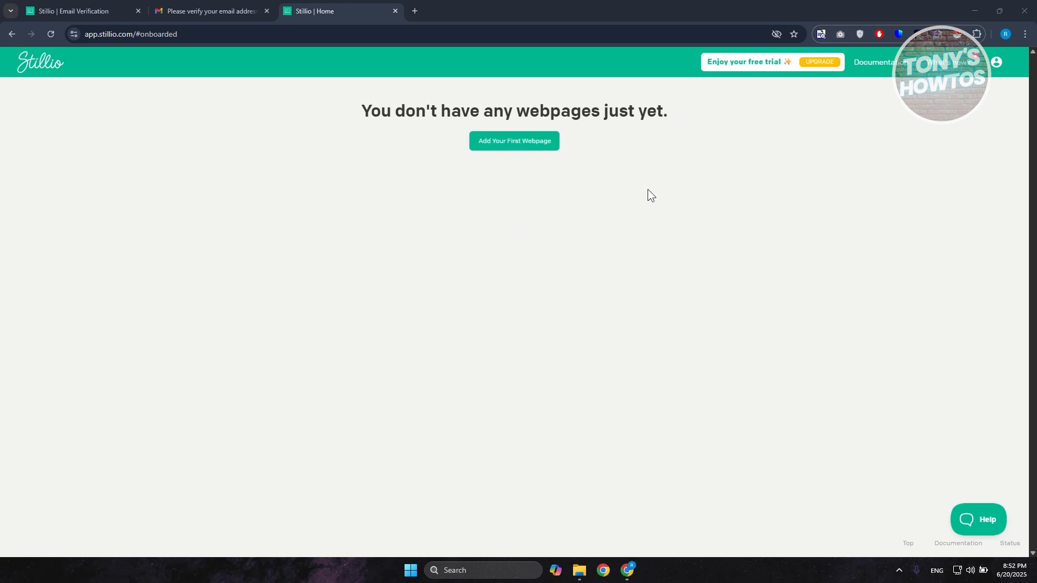
{"action": "mouse_move", "coordinate": [890, 93]}
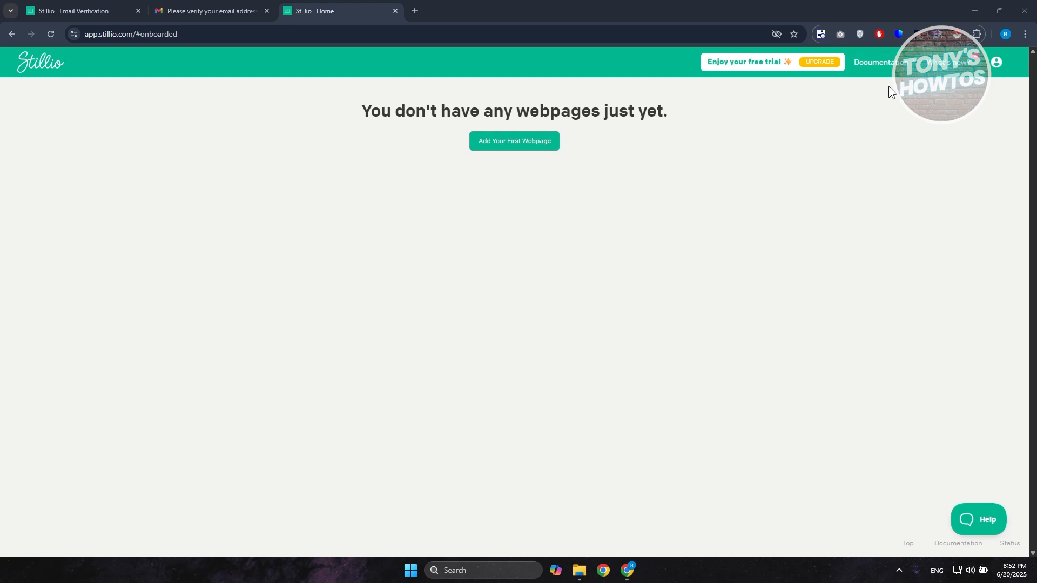
{"action": "mouse_move", "coordinate": [878, 67]}
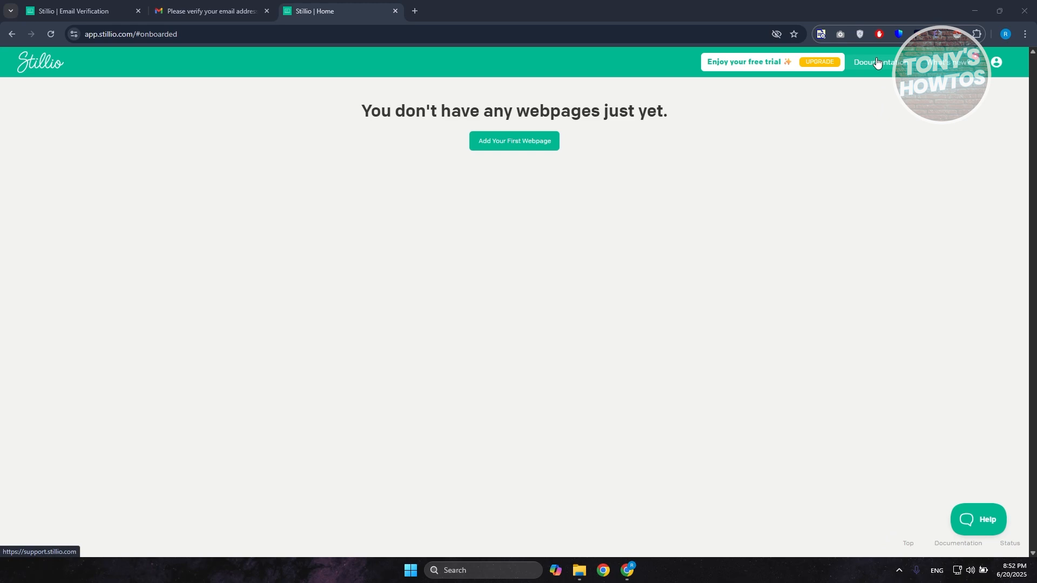
{"action": "left_click", "coordinate": [880, 62]}
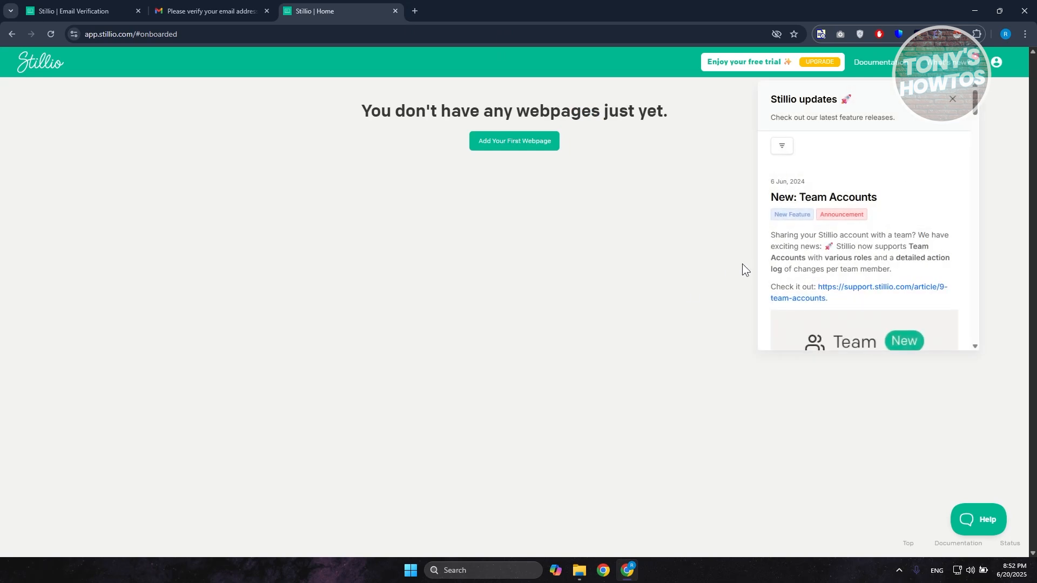
{"action": "mouse_move", "coordinate": [874, 247]}
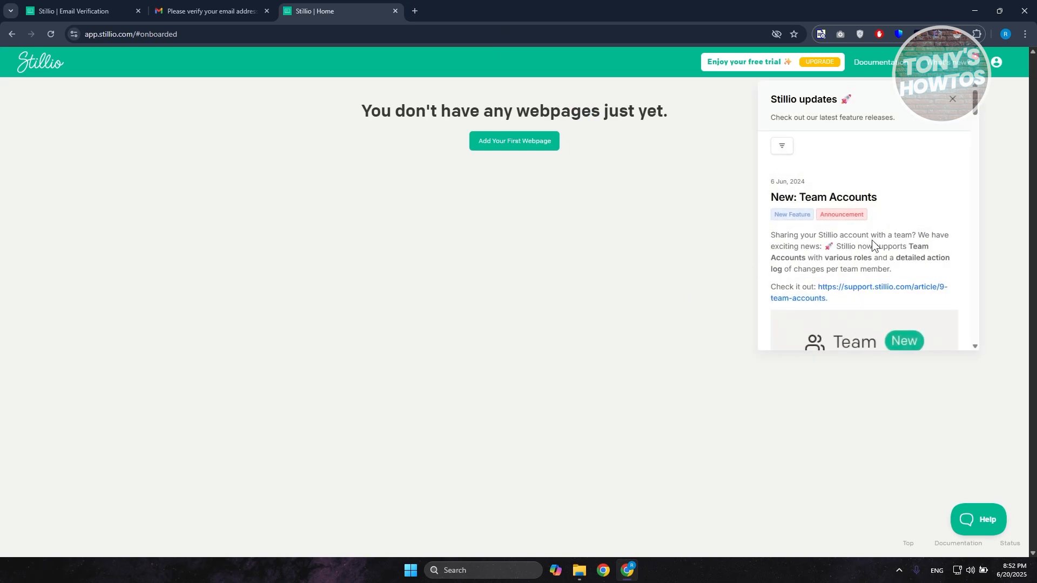
{"action": "mouse_move", "coordinate": [896, 229]}
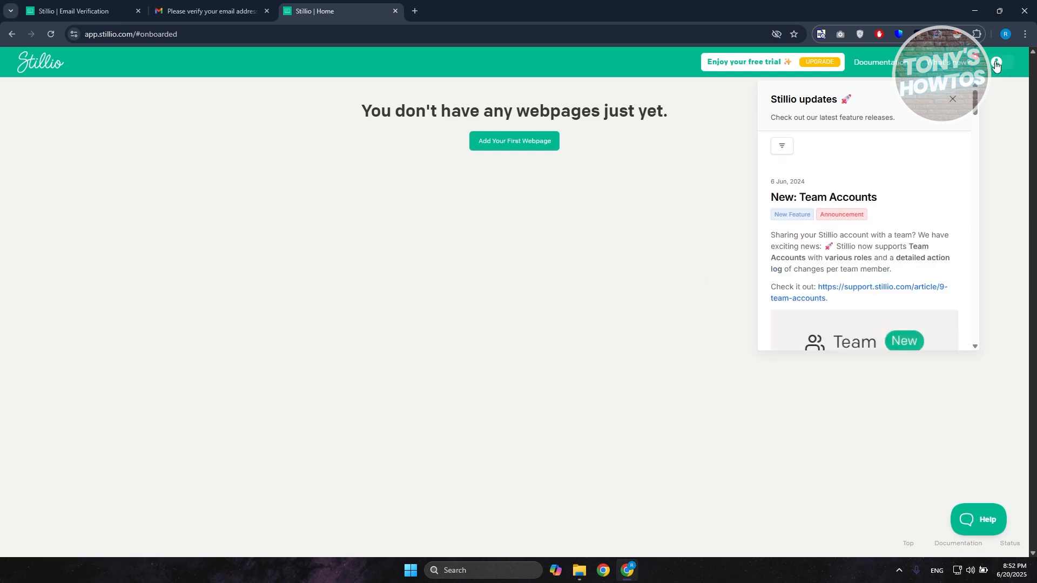
{"action": "left_click", "coordinate": [999, 63]}
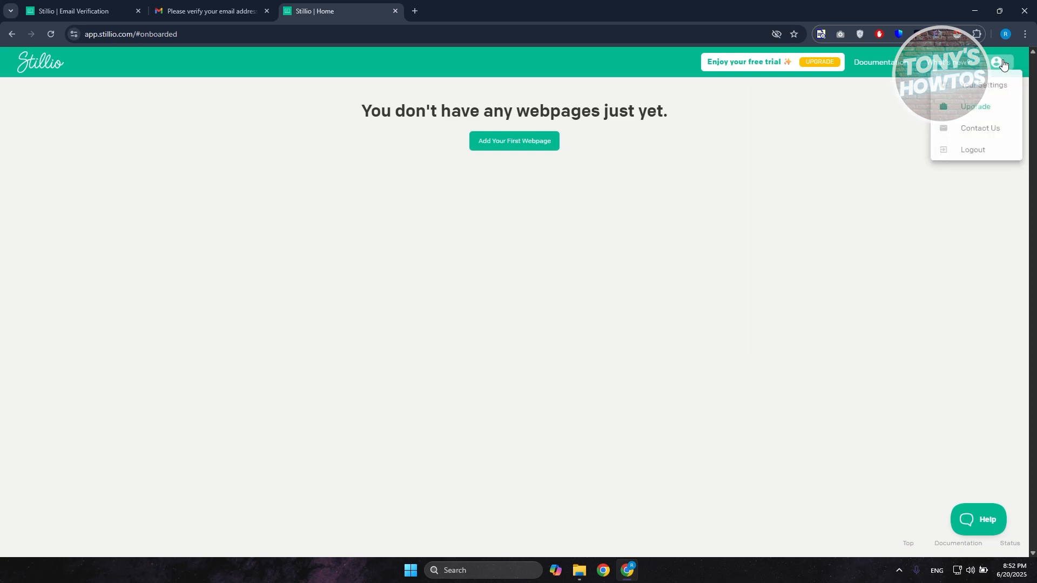
{"action": "mouse_move", "coordinate": [1004, 83]}
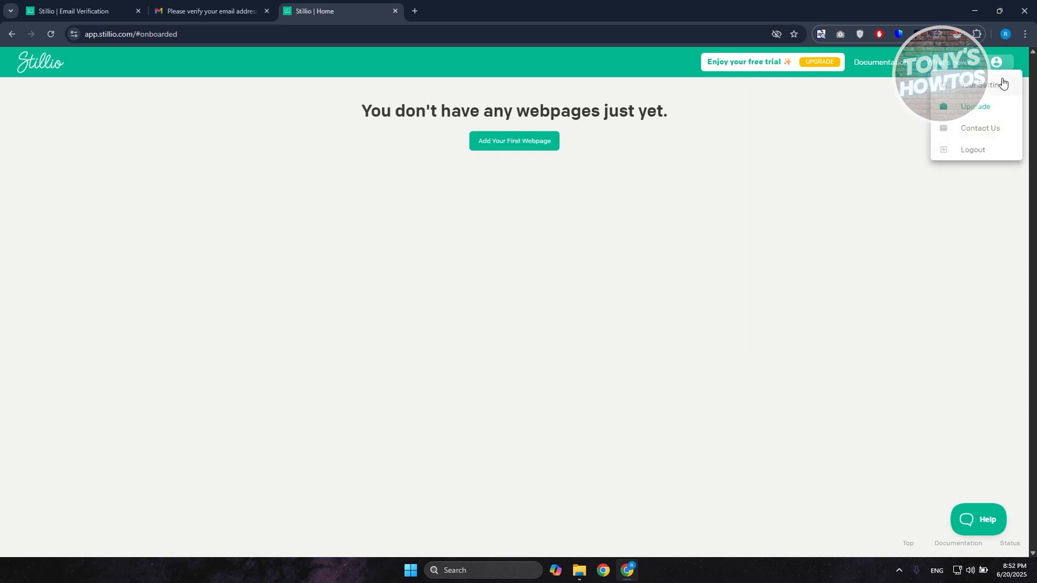
{"action": "mouse_move", "coordinate": [990, 137]}
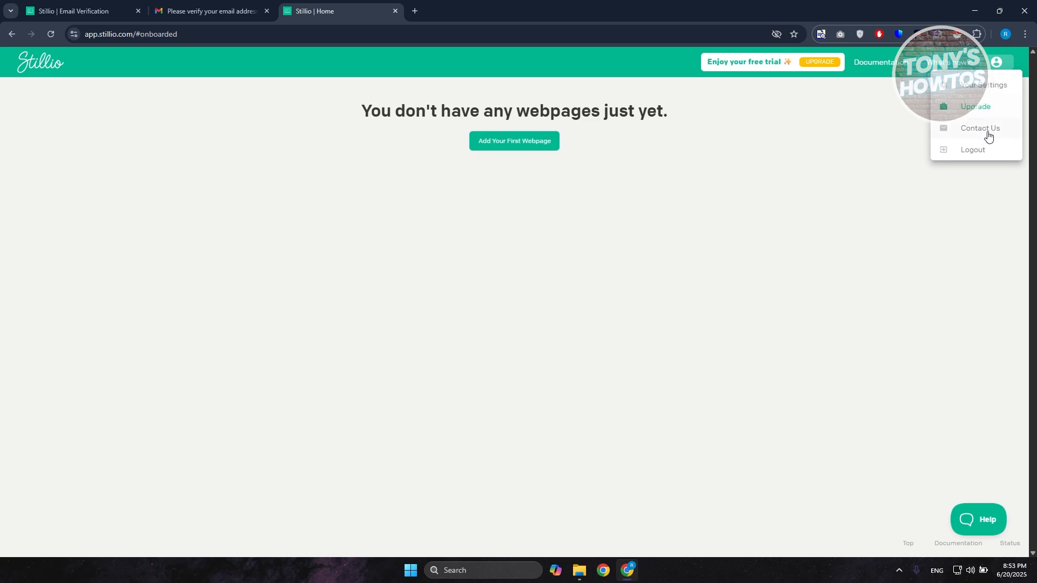
{"action": "mouse_move", "coordinate": [744, 246]}
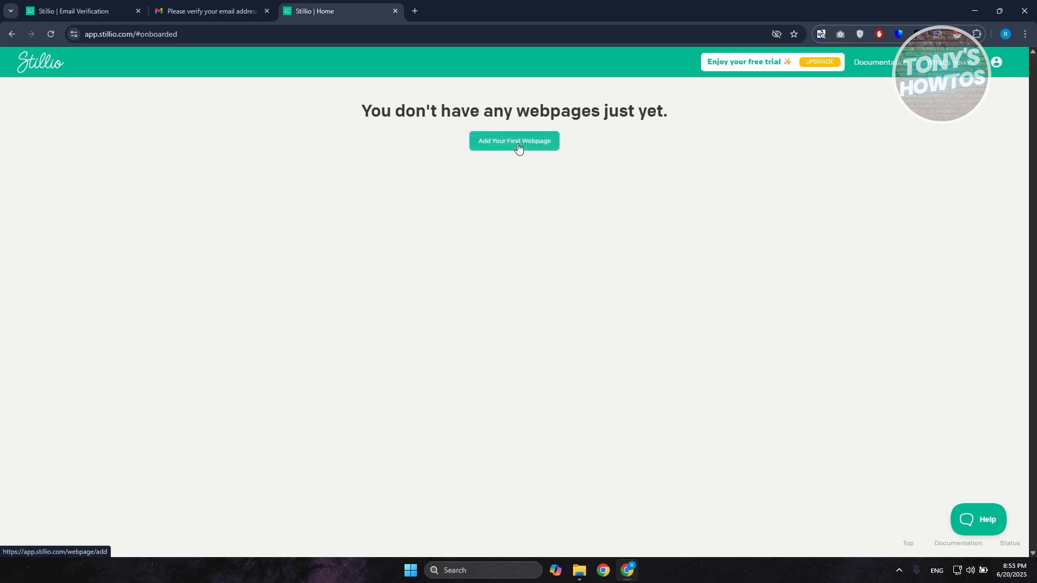
Begin adding the first webpage to track, set to capture every day starting now.
{"action": "left_click", "coordinate": [514, 141]}
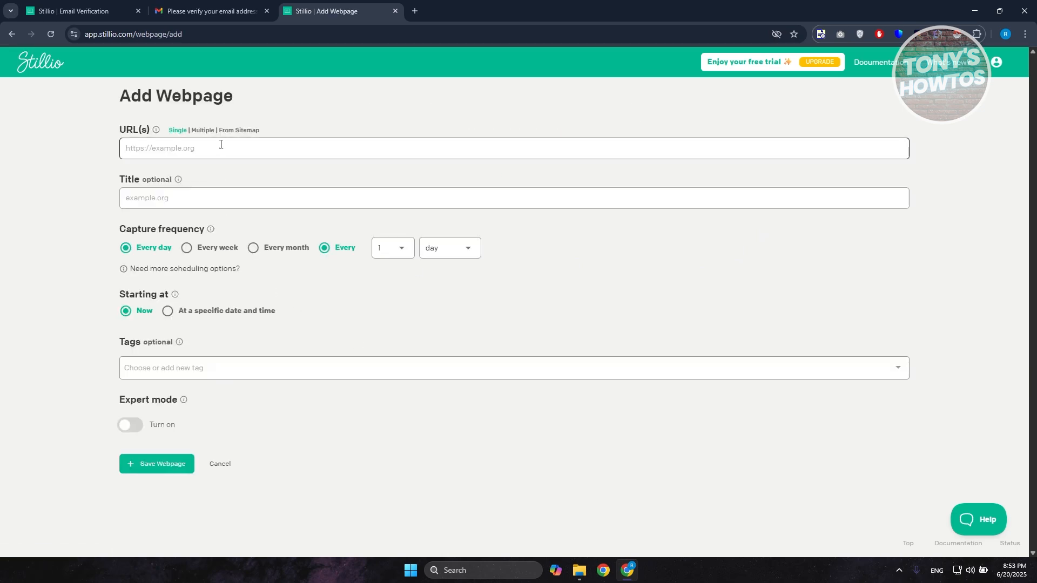
{"action": "mouse_move", "coordinate": [126, 232]}
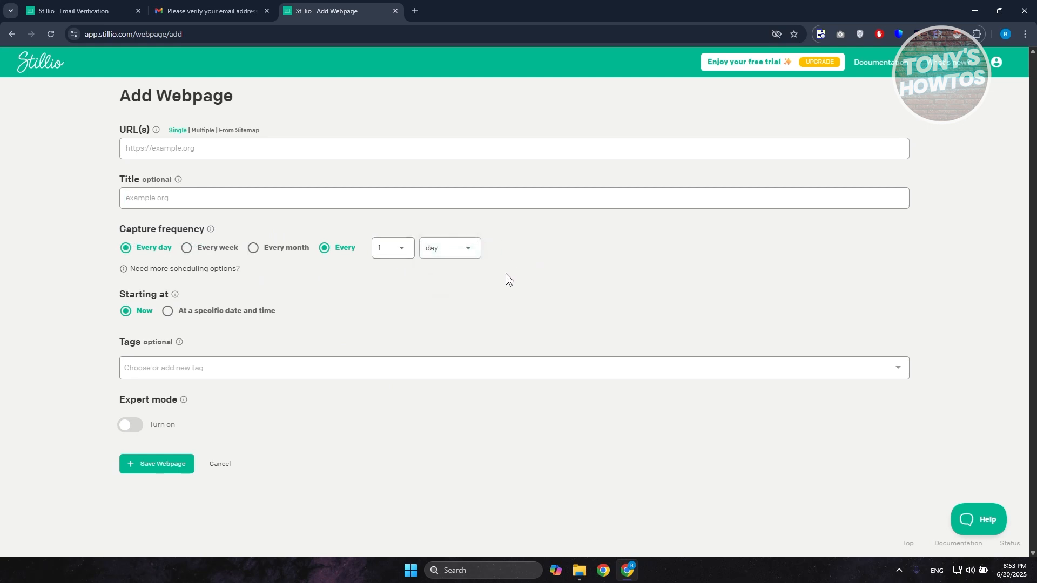
{"action": "mouse_move", "coordinate": [276, 256]}
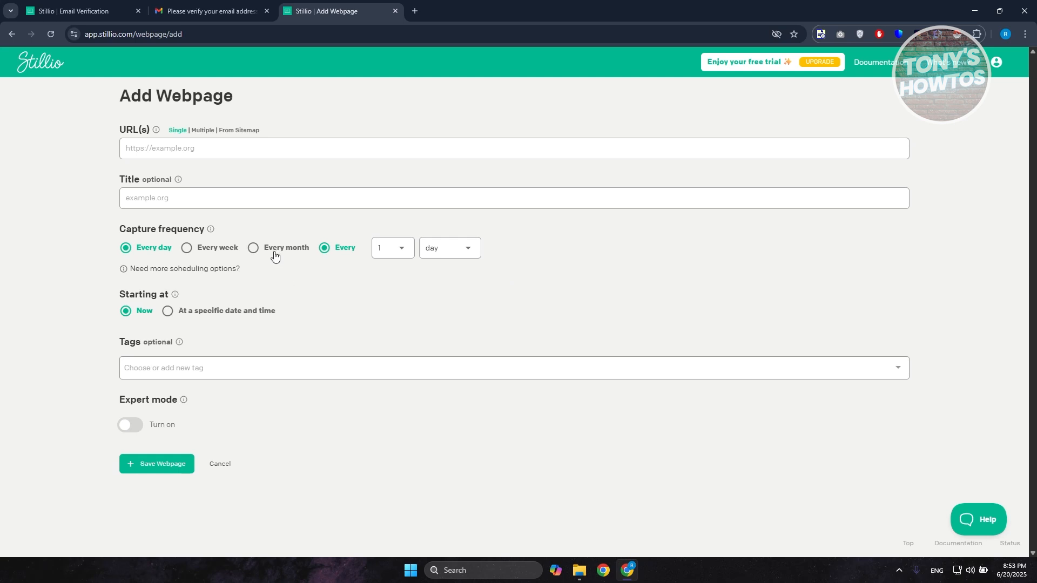
{"action": "mouse_move", "coordinate": [156, 301]}
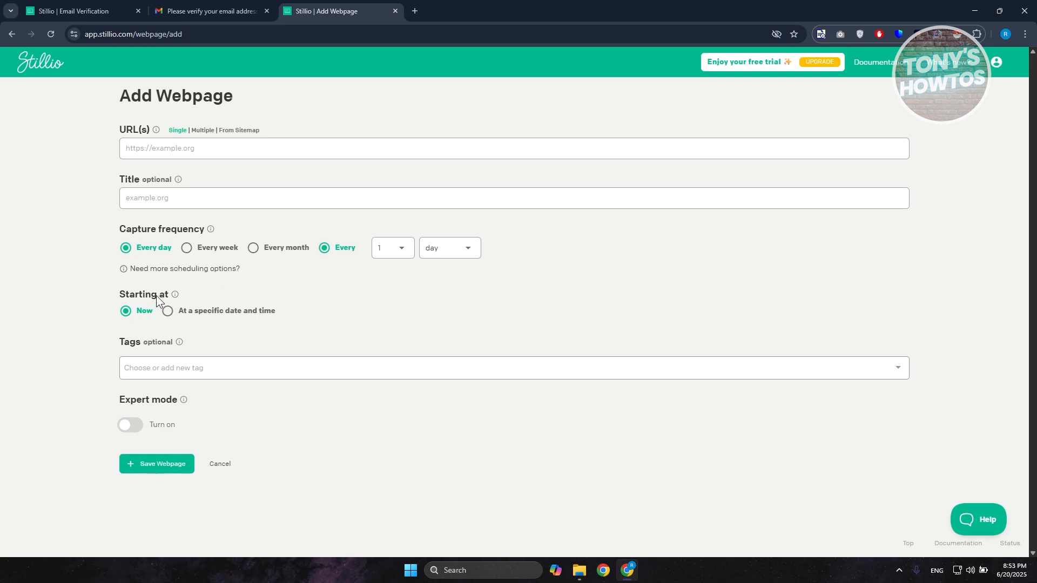
{"action": "mouse_move", "coordinate": [114, 315]}
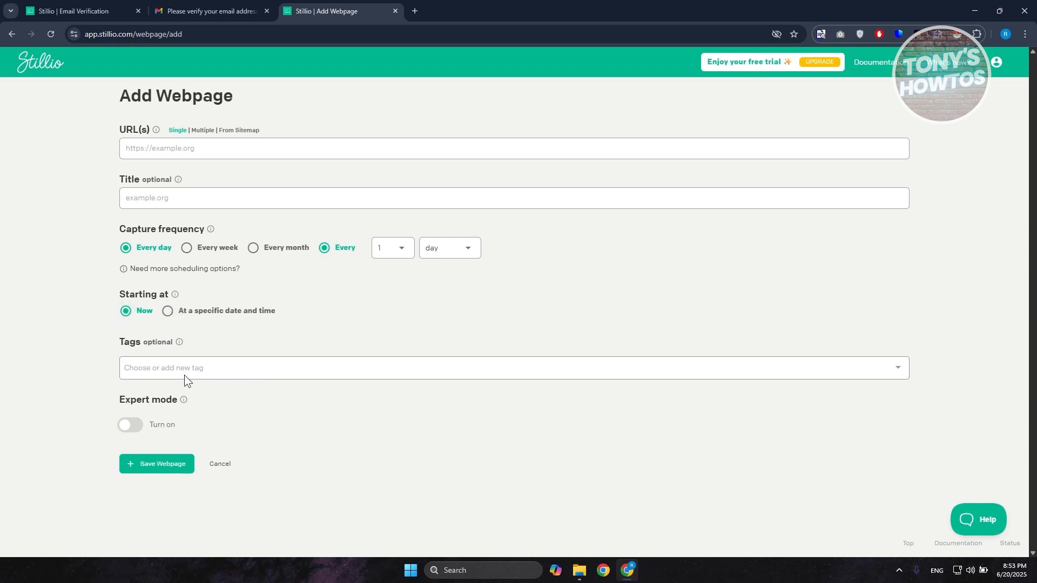
{"action": "mouse_move", "coordinate": [184, 400]}
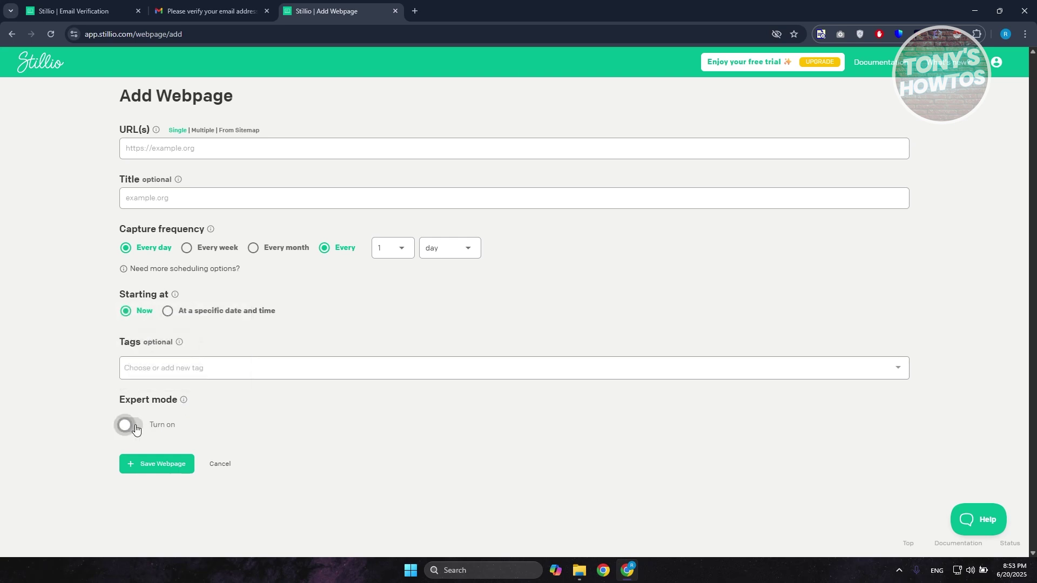
{"action": "left_click", "coordinate": [128, 426]}
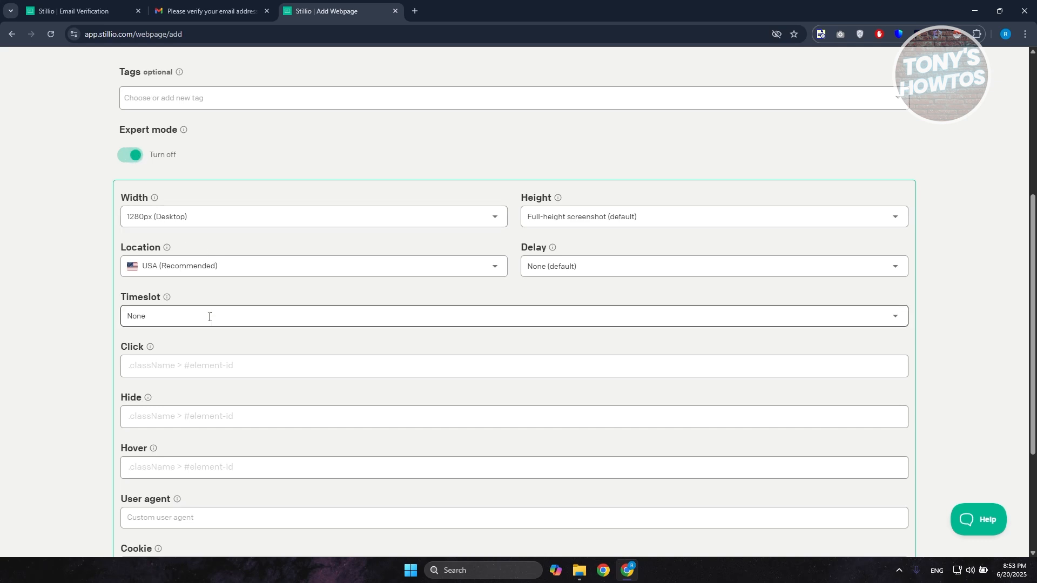
{"action": "mouse_move", "coordinate": [214, 408]}
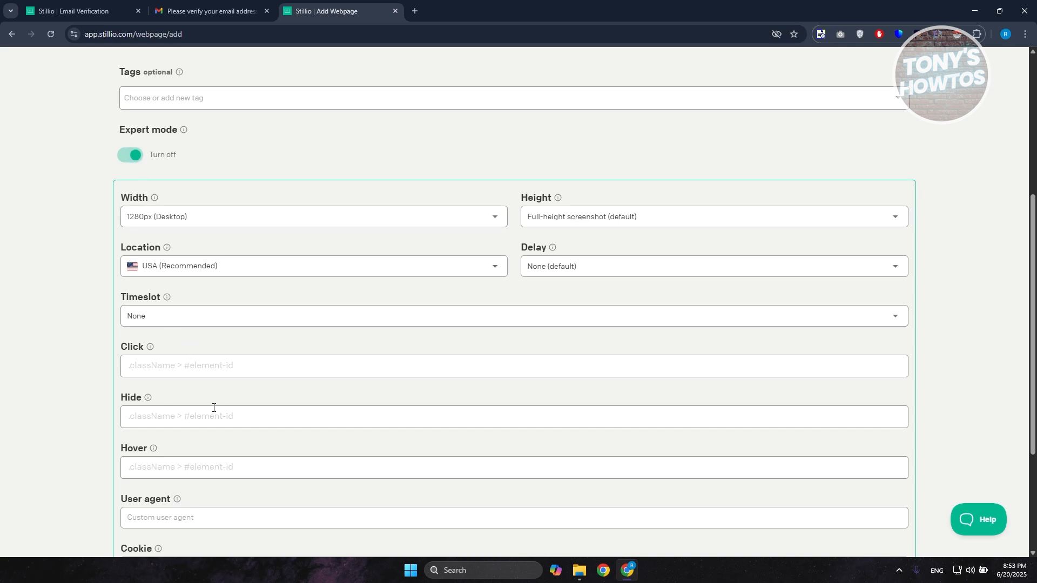
{"action": "left_click", "coordinate": [130, 156]}
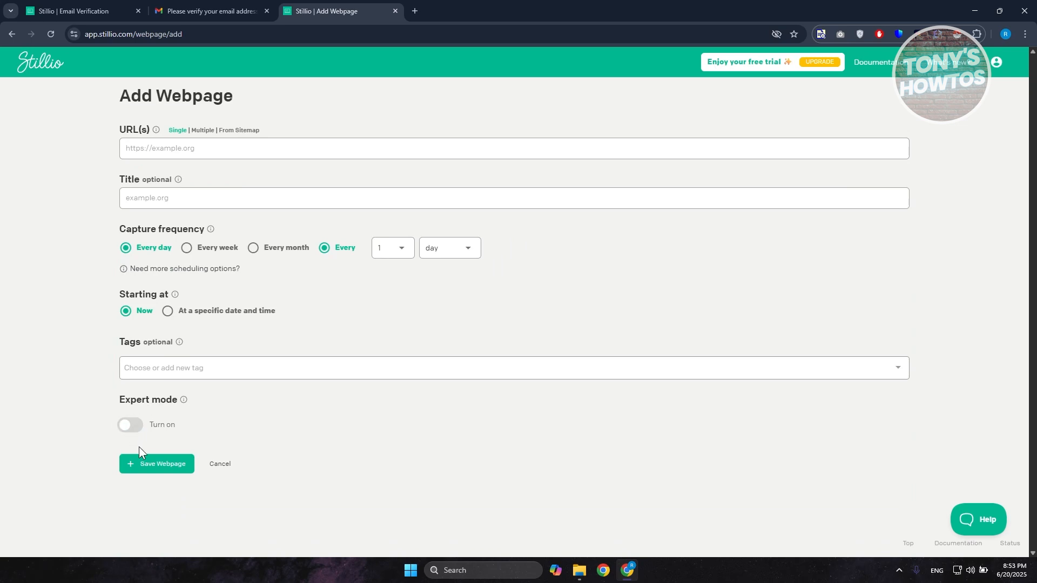
{"action": "mouse_move", "coordinate": [181, 493]}
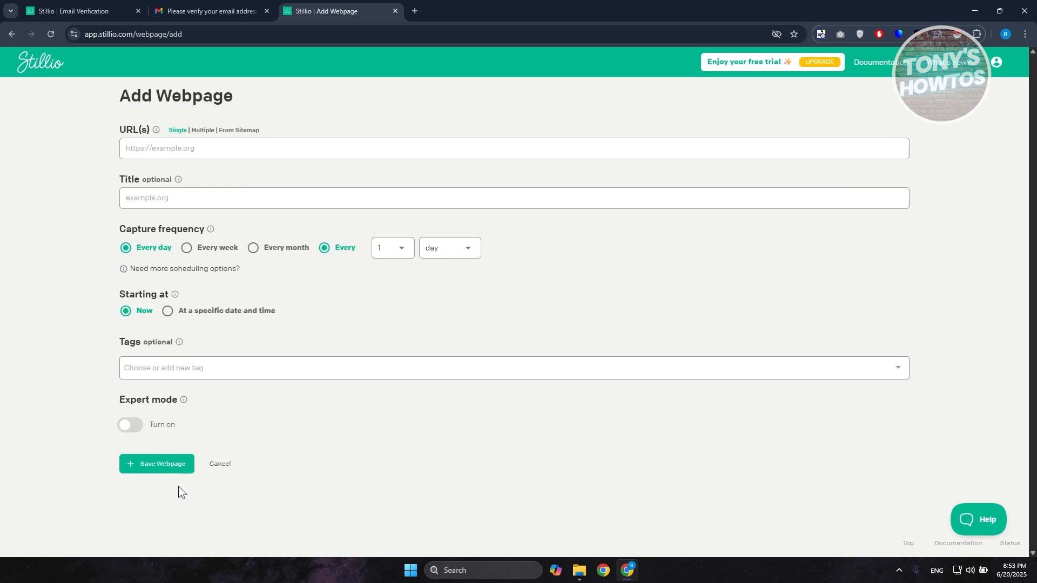
{"action": "mouse_move", "coordinate": [170, 475]}
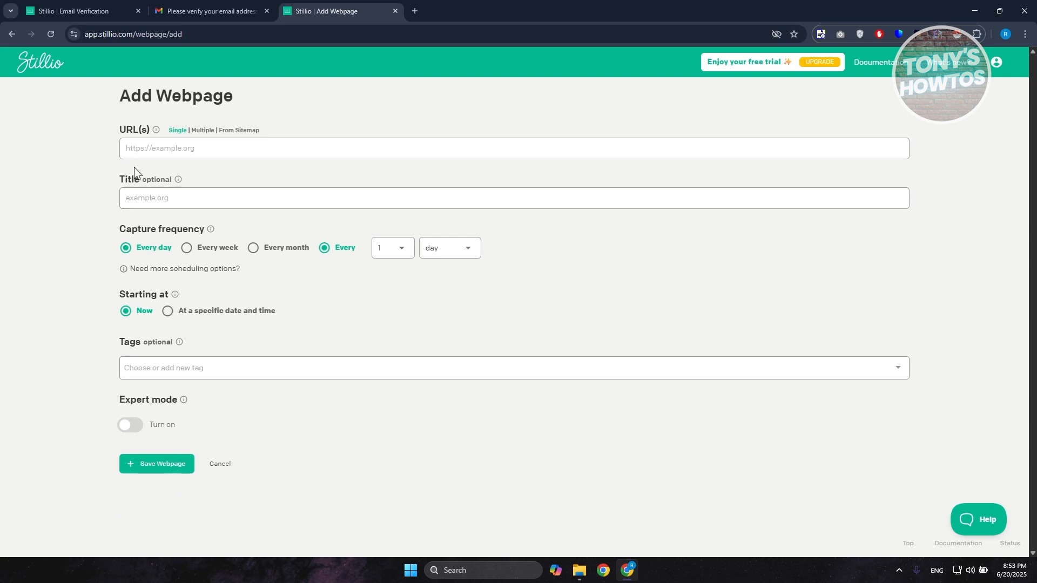
{"action": "mouse_move", "coordinate": [38, 63]}
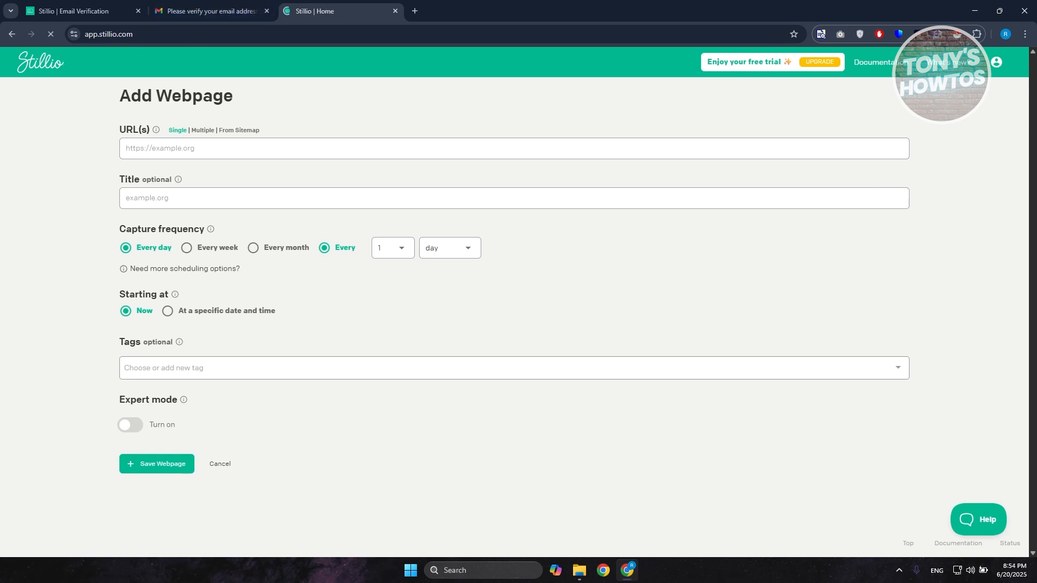
Show the Webpages dashboard listing google.com with its next capture Jul 20, 2025.
{"action": "left_click", "coordinate": [220, 464]}
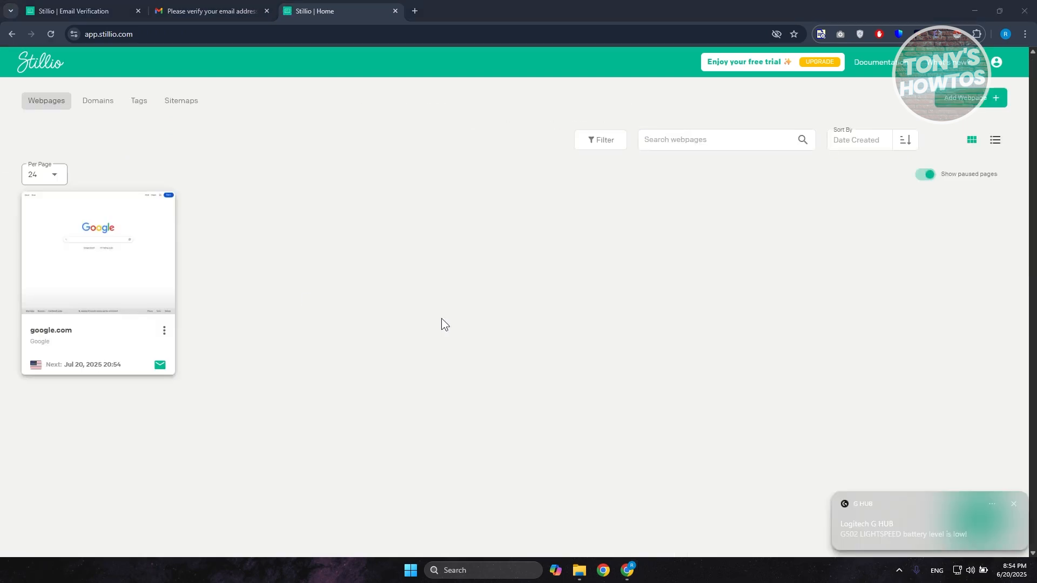
{"action": "mouse_move", "coordinate": [233, 198]}
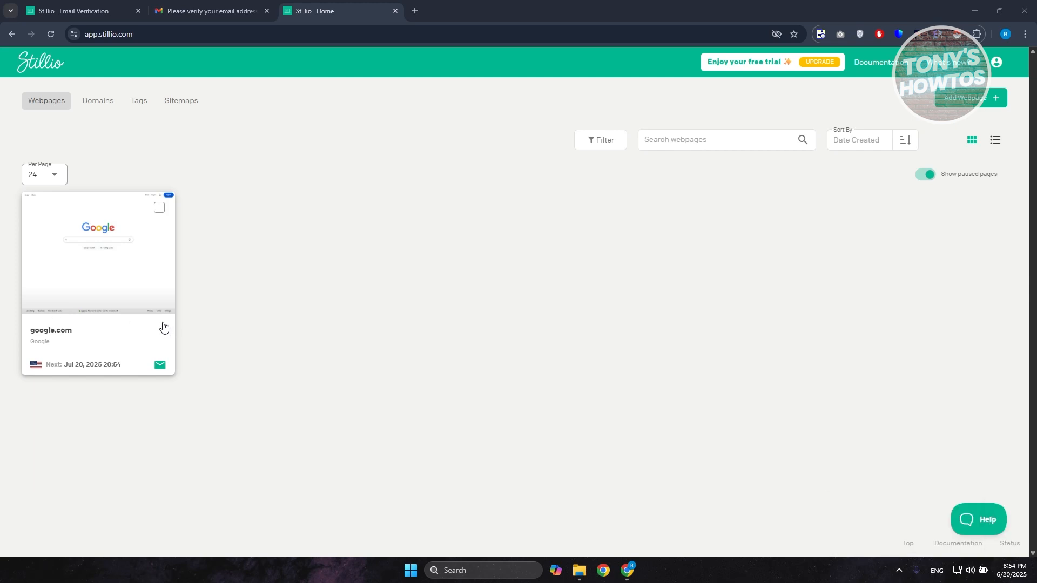
{"action": "mouse_move", "coordinate": [52, 336]}
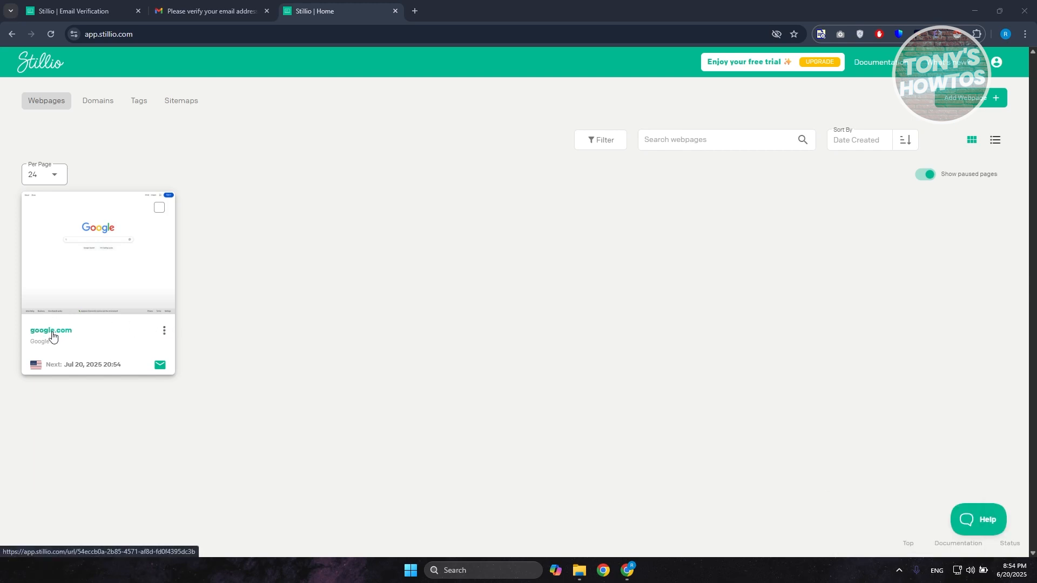
{"action": "left_click", "coordinate": [45, 331]}
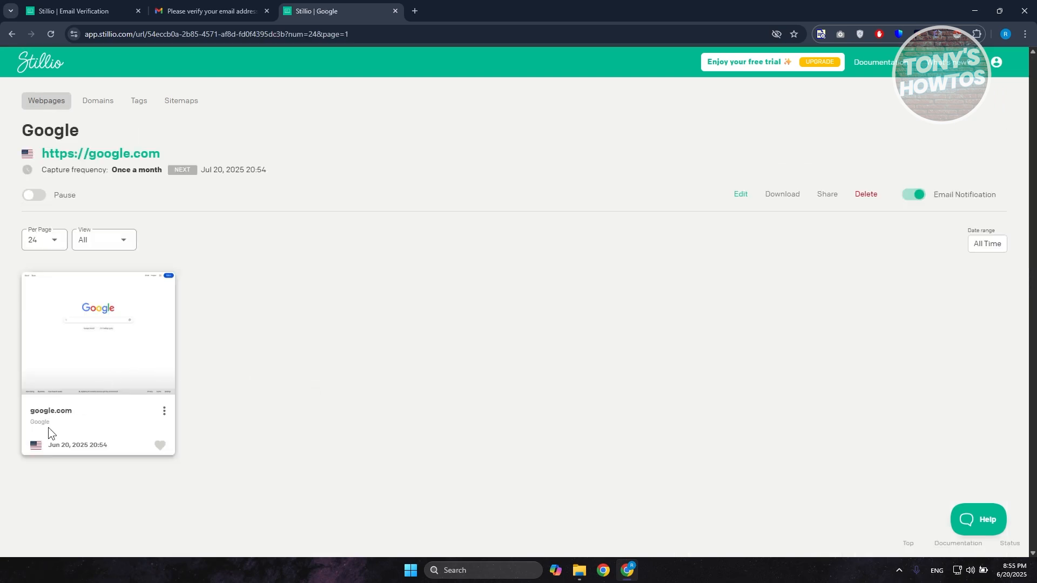
{"action": "mouse_move", "coordinate": [153, 392]}
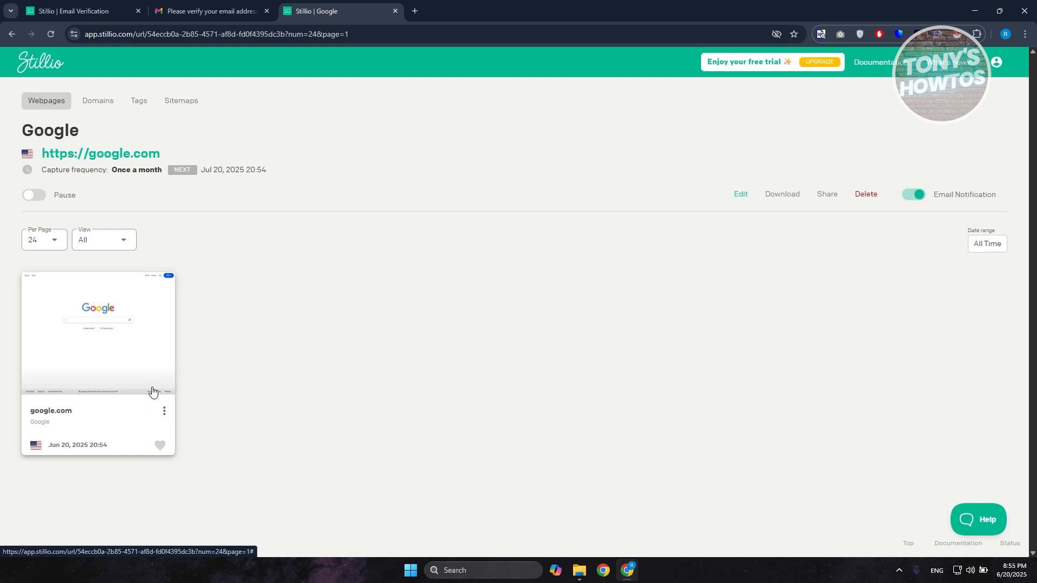
{"action": "mouse_move", "coordinate": [192, 223]}
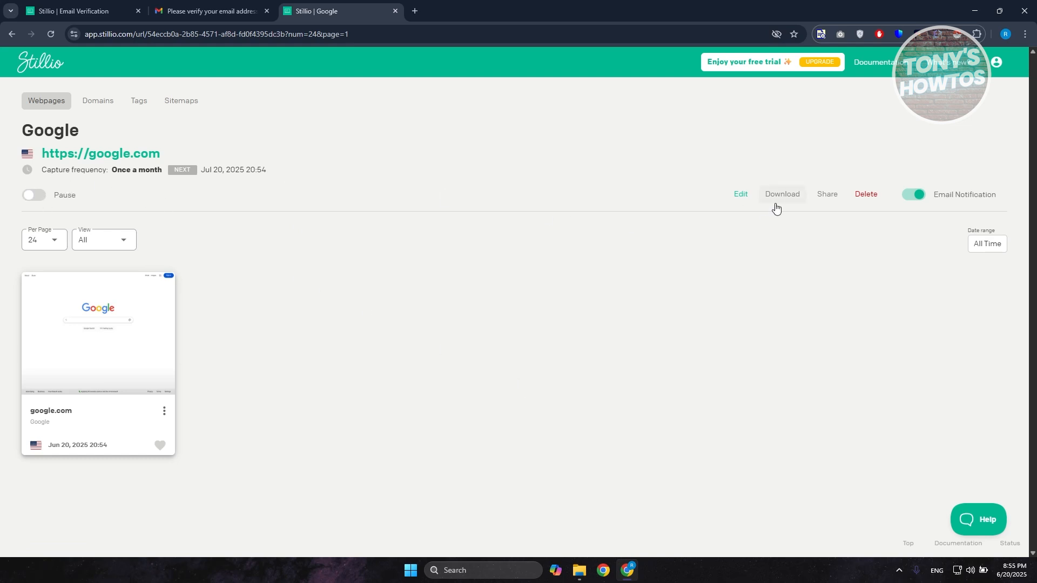
{"action": "mouse_move", "coordinate": [825, 203]}
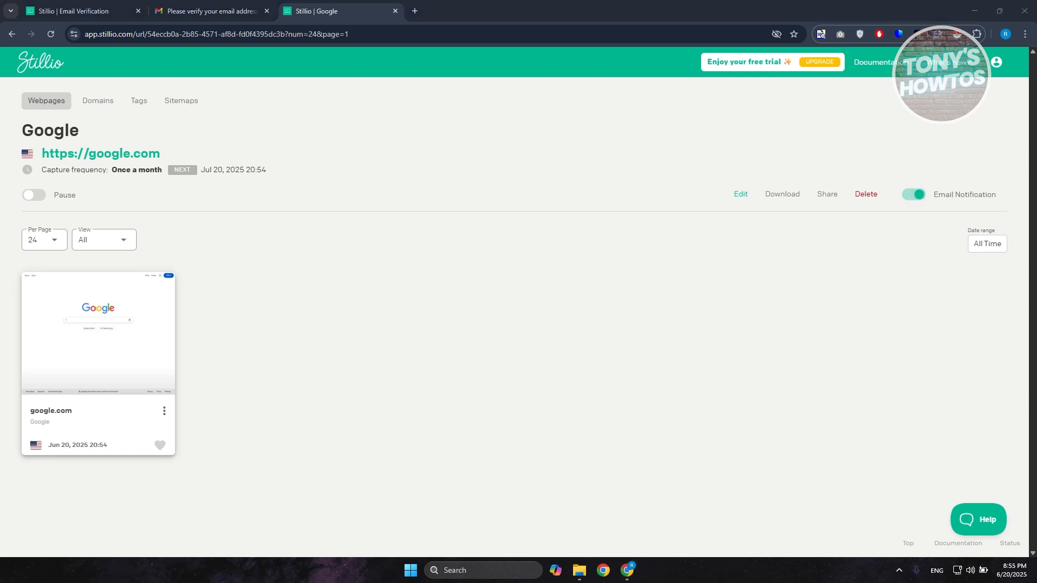
{"action": "mouse_move", "coordinate": [200, 255]}
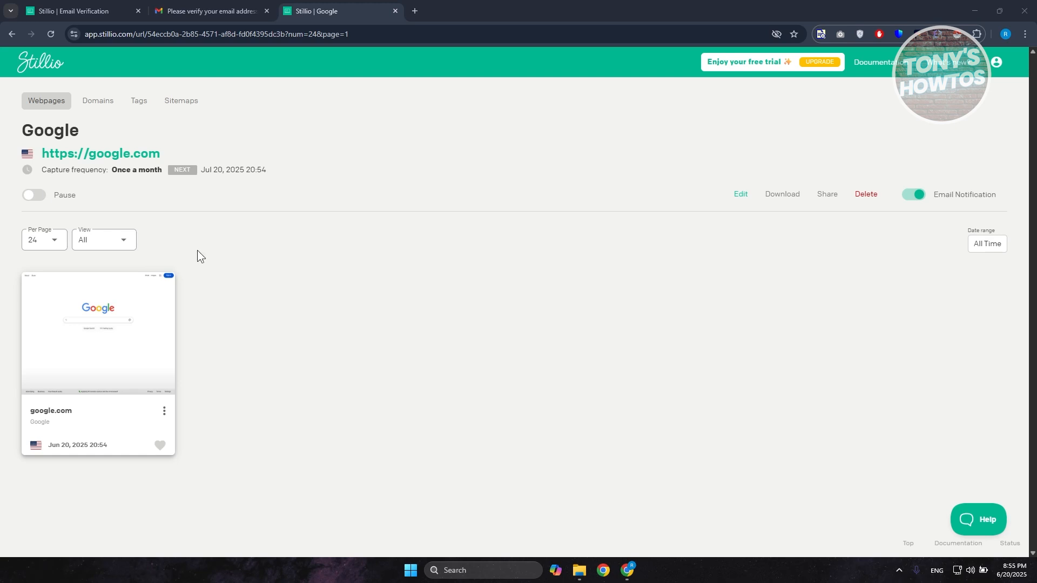
{"action": "mouse_move", "coordinate": [120, 144]}
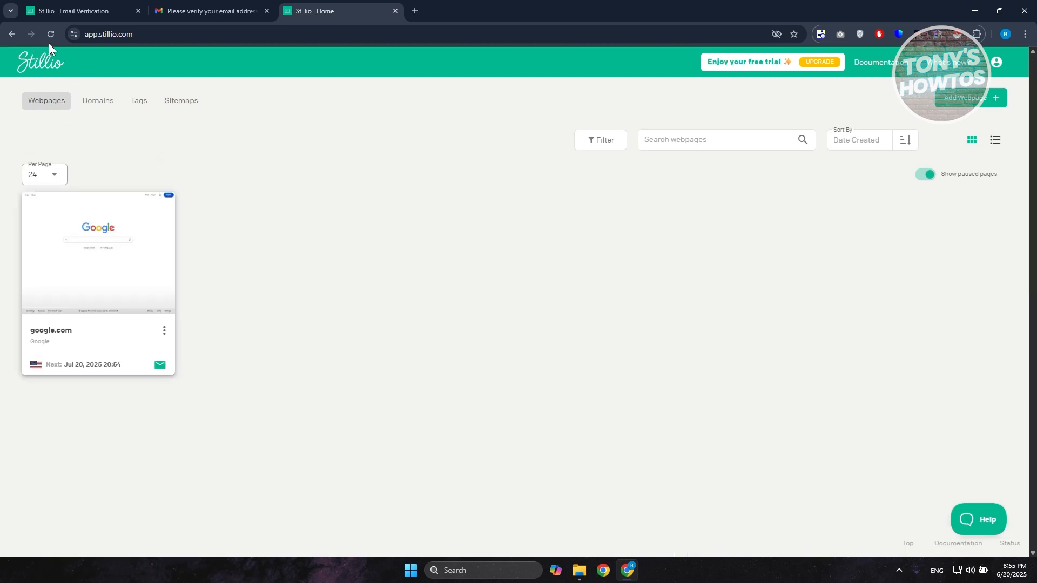
{"action": "mouse_move", "coordinate": [65, 69]}
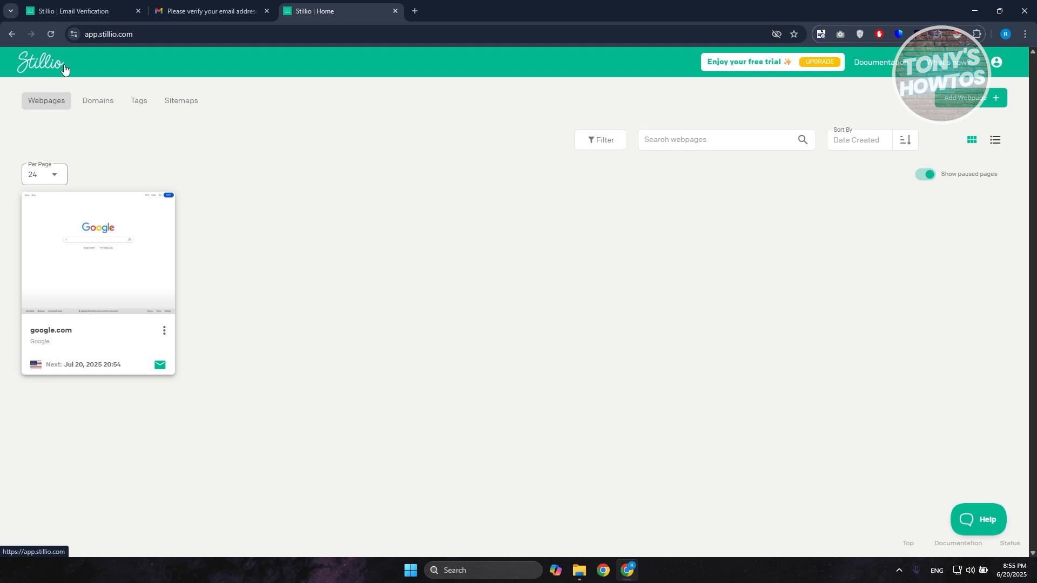
{"action": "mouse_move", "coordinate": [51, 114]}
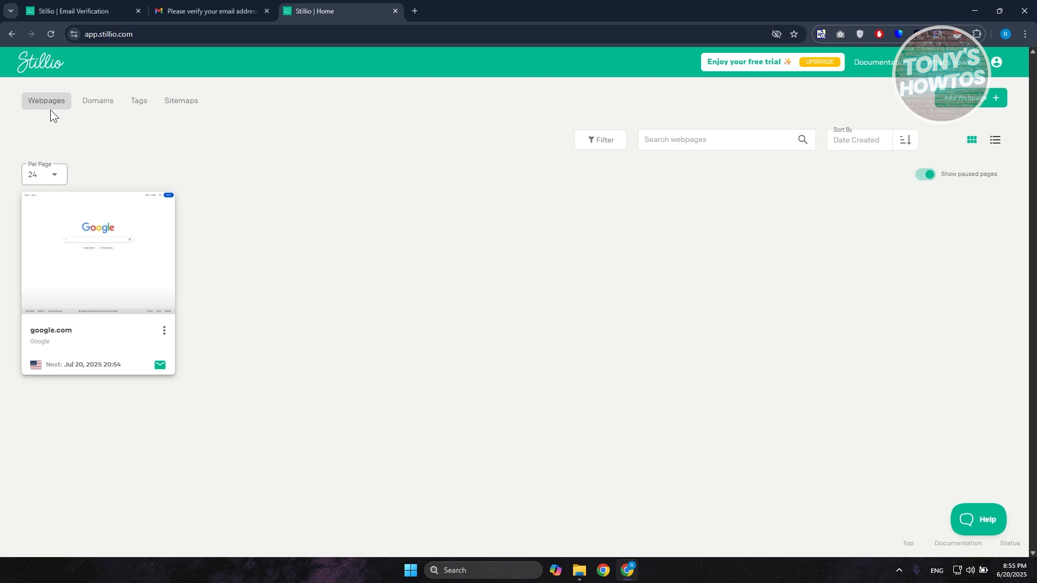
{"action": "mouse_move", "coordinate": [94, 89]}
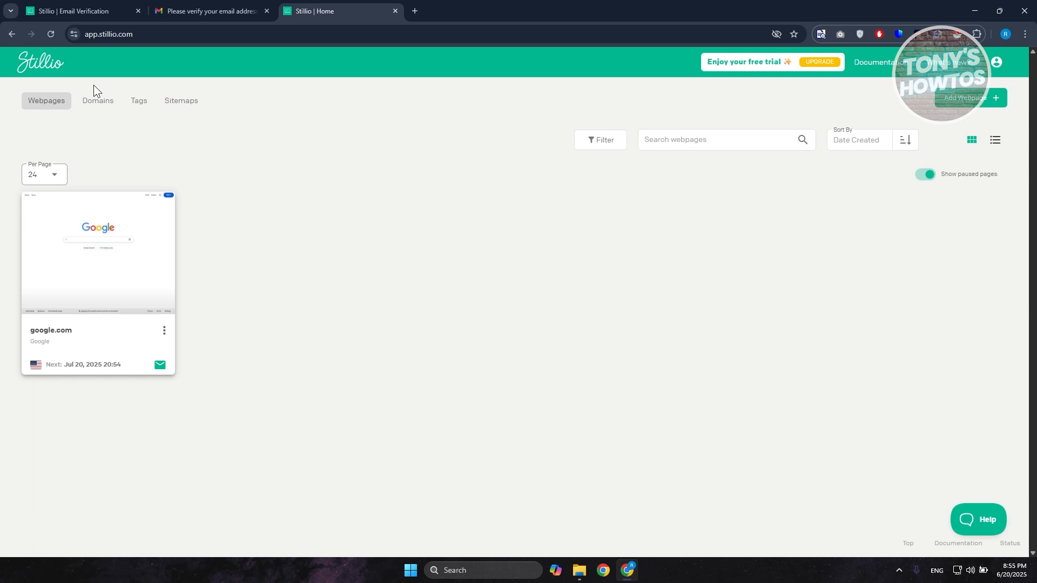
{"action": "mouse_move", "coordinate": [166, 389]}
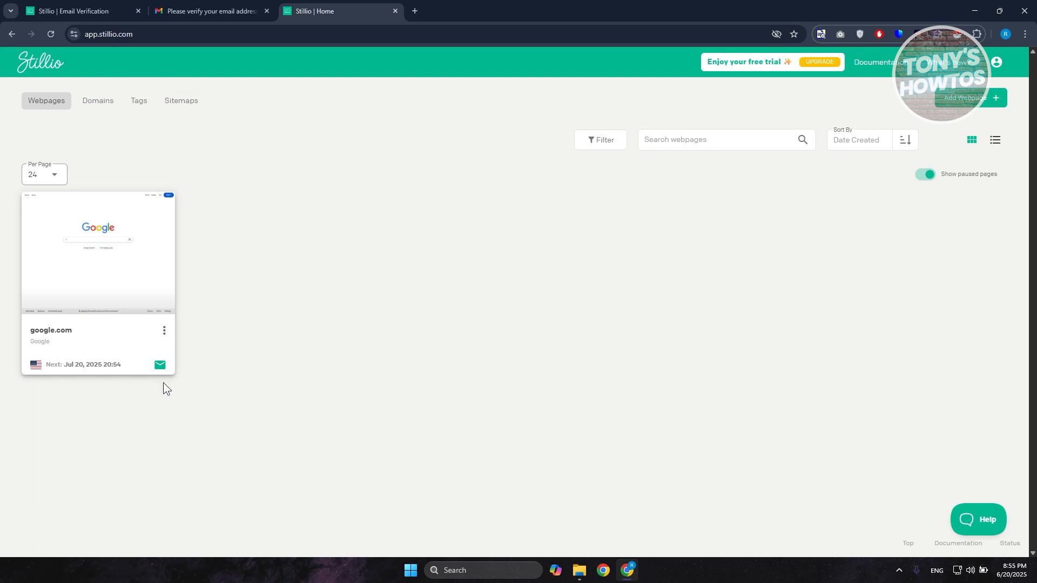
{"action": "mouse_move", "coordinate": [112, 432]}
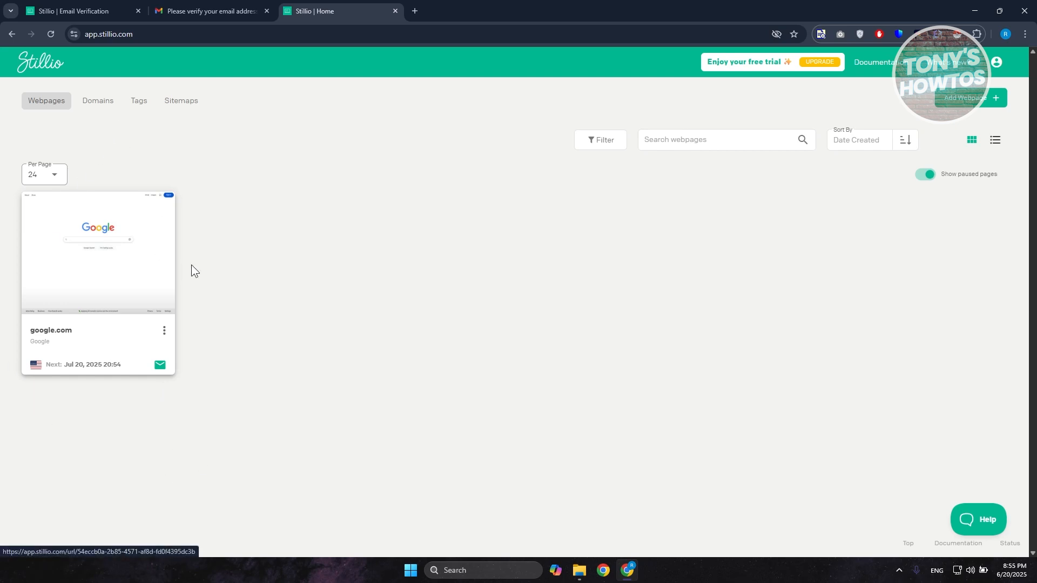
{"action": "mouse_move", "coordinate": [363, 357]}
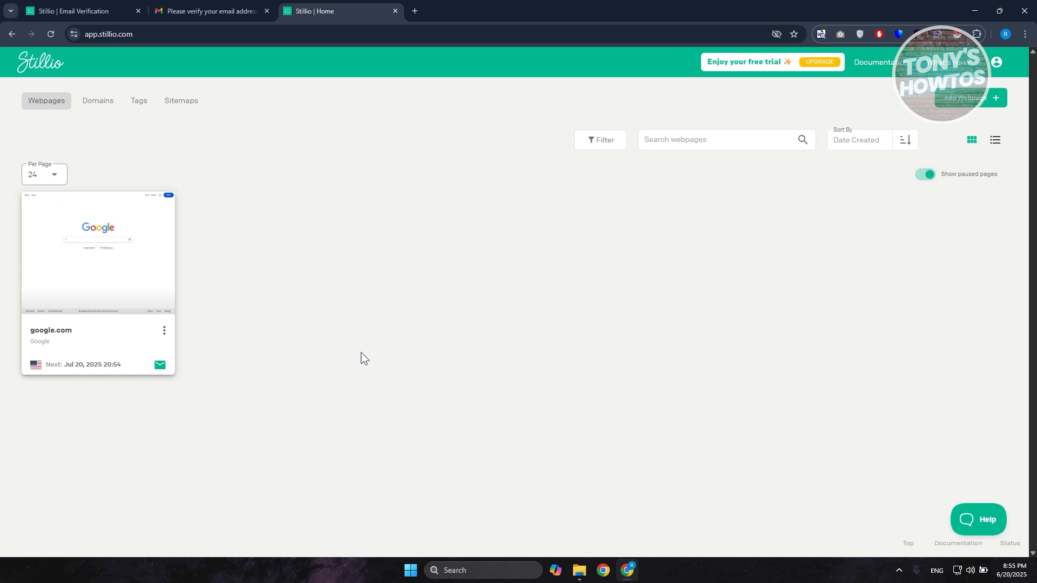
{"action": "mouse_move", "coordinate": [344, 332]}
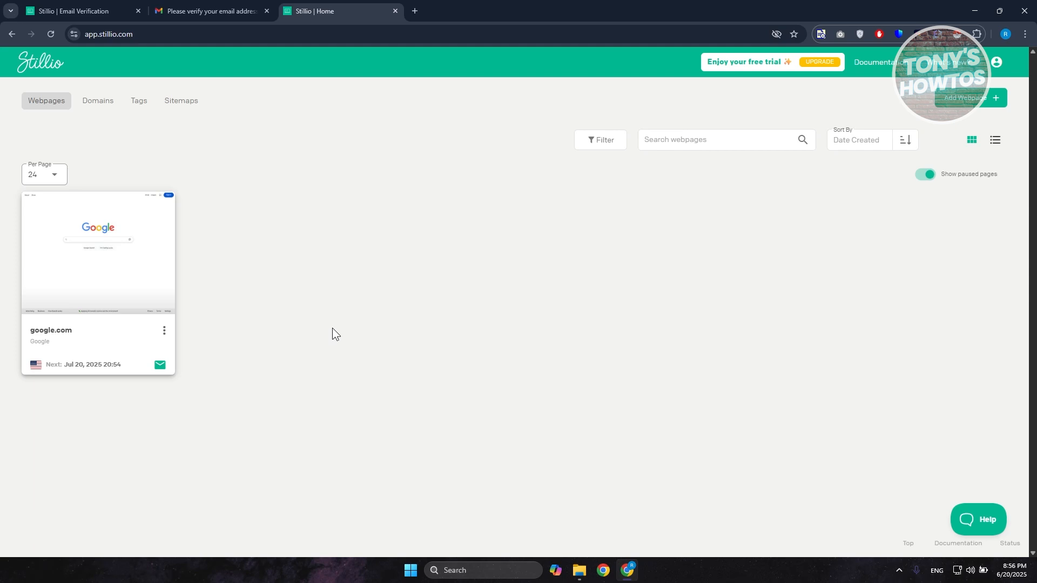
{"action": "mouse_move", "coordinate": [102, 182]}
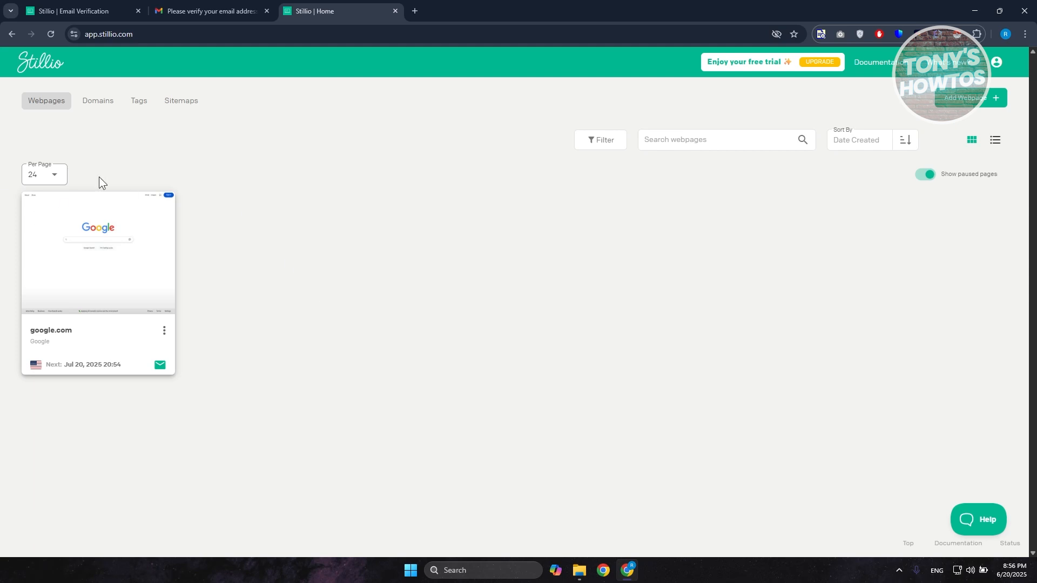
{"action": "mouse_move", "coordinate": [268, 275]}
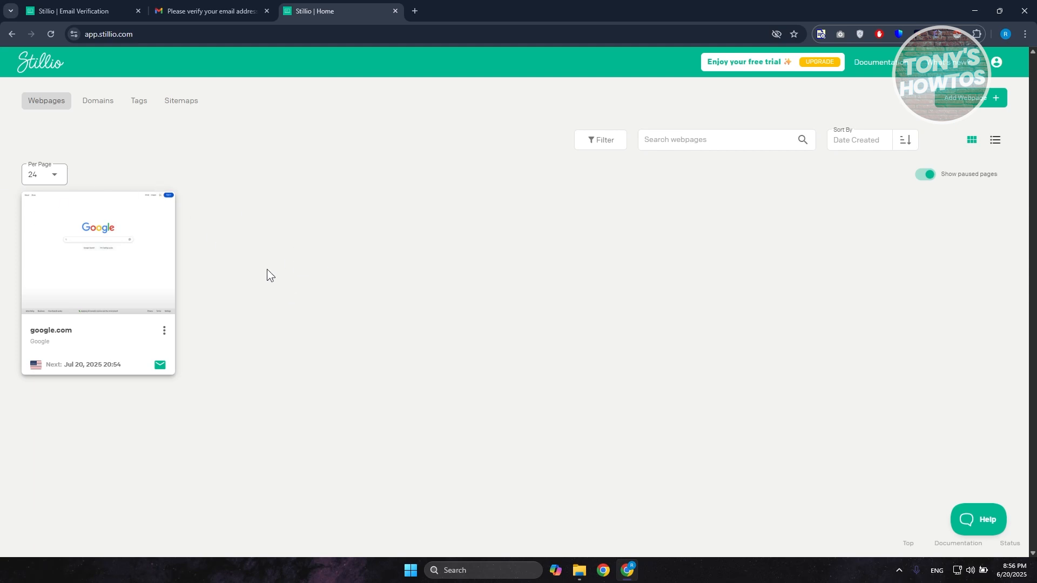
{"action": "mouse_move", "coordinate": [296, 242]}
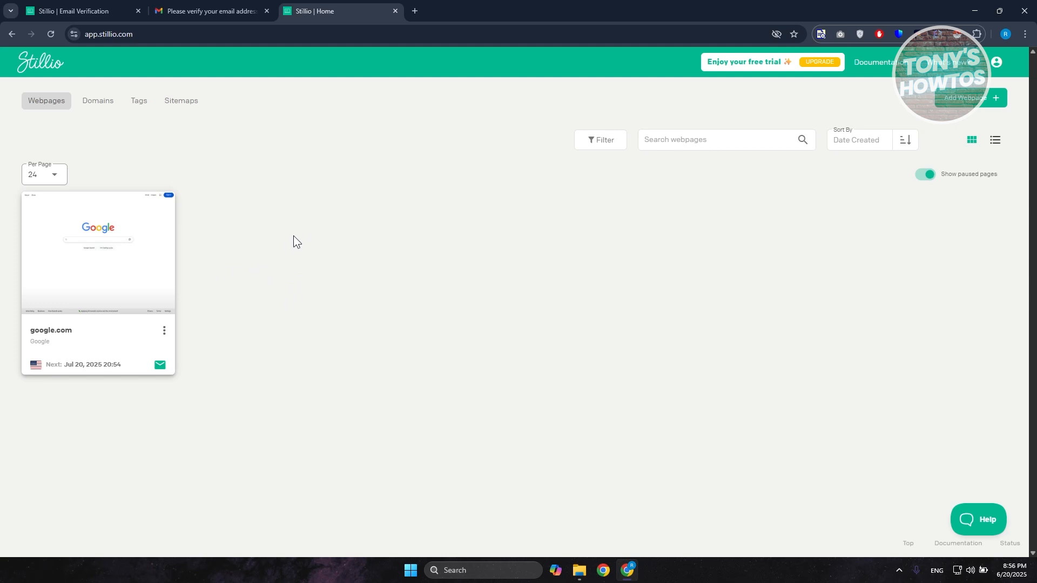
{"action": "mouse_move", "coordinate": [306, 227]}
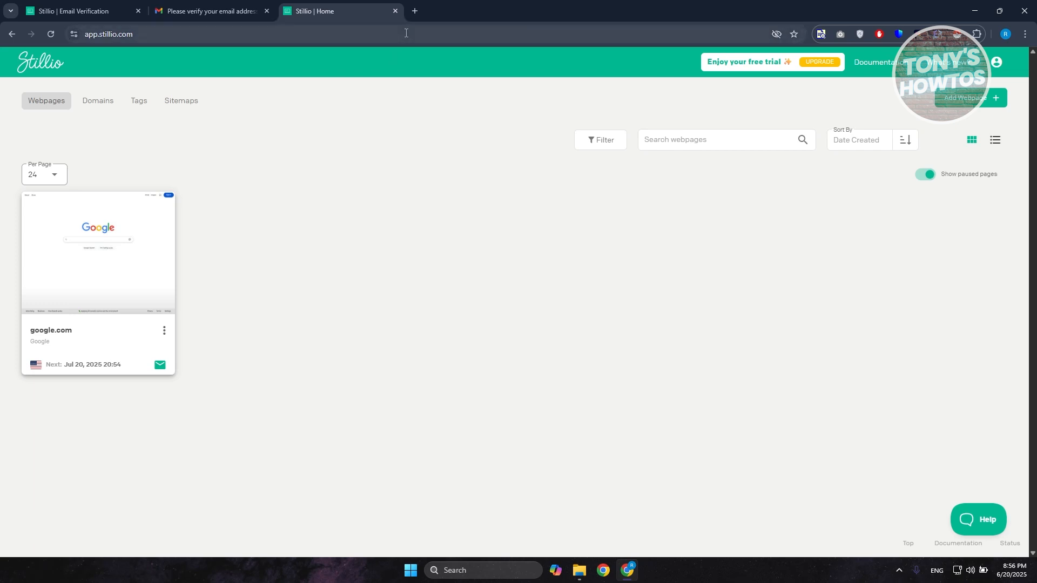
{"action": "mouse_move", "coordinate": [454, 389]}
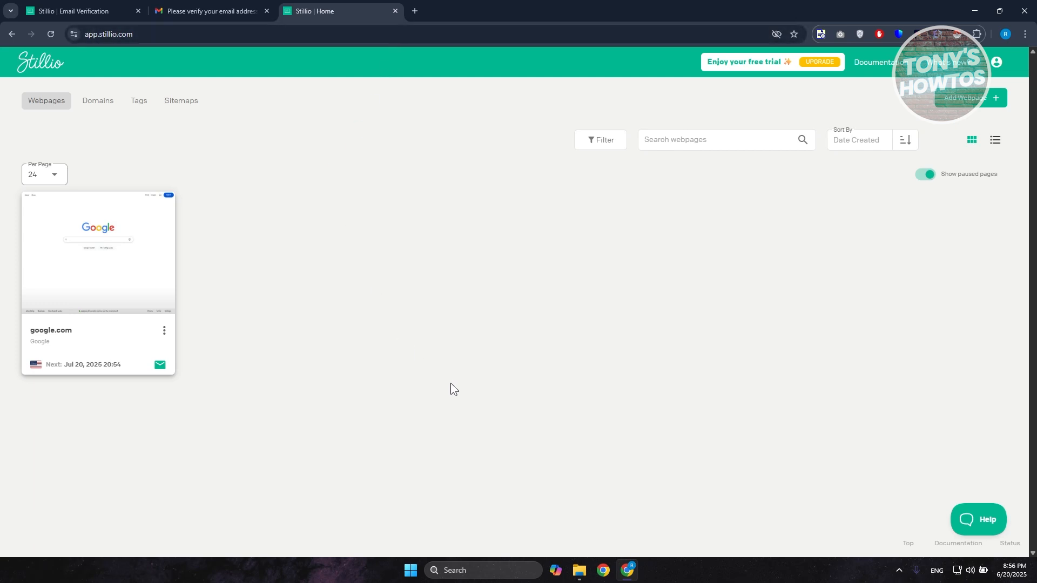
{"action": "mouse_move", "coordinate": [324, 491]}
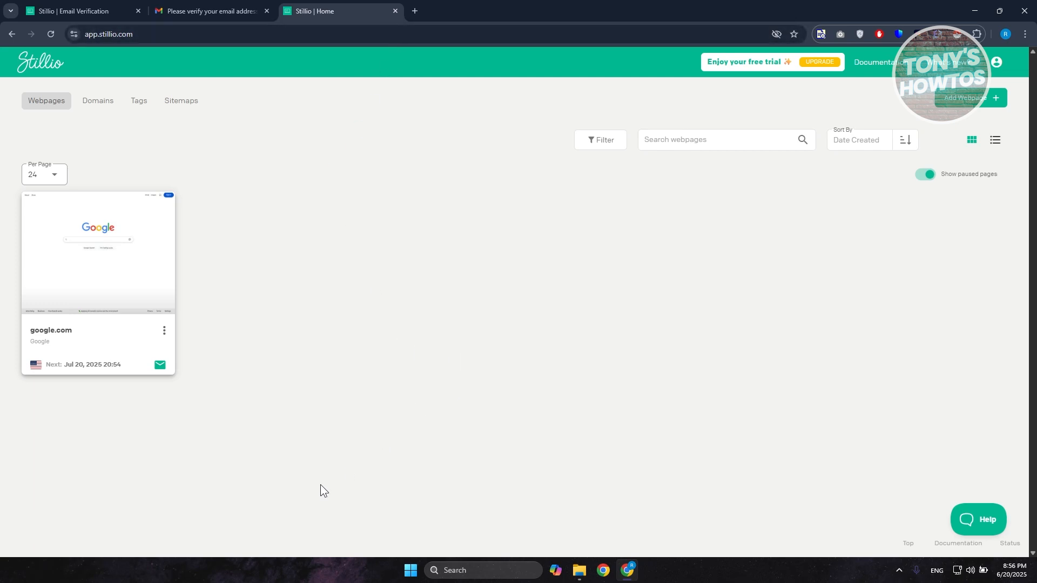
{"action": "mouse_move", "coordinate": [234, 365]}
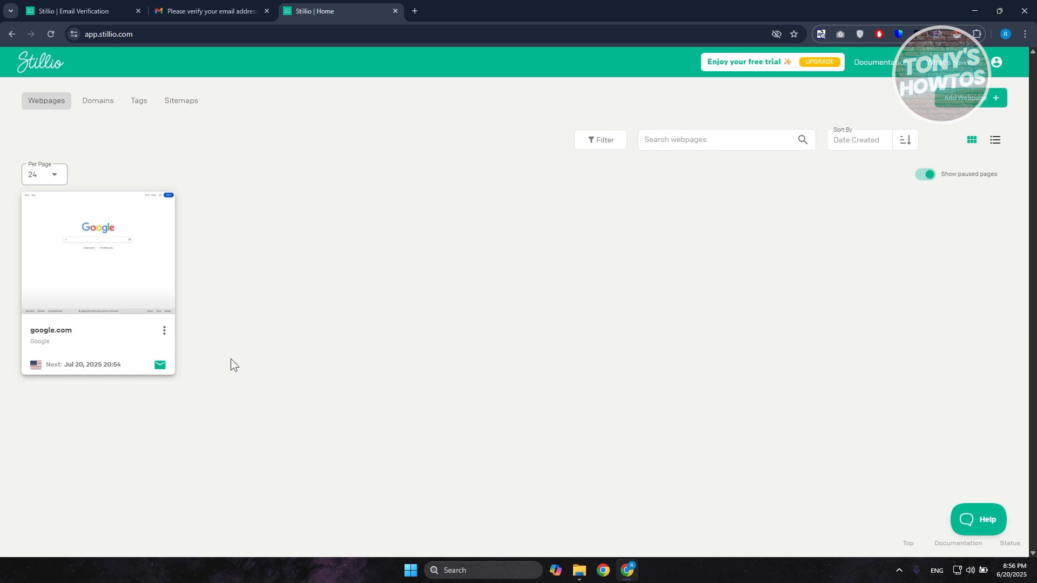
{"action": "mouse_move", "coordinate": [230, 292]}
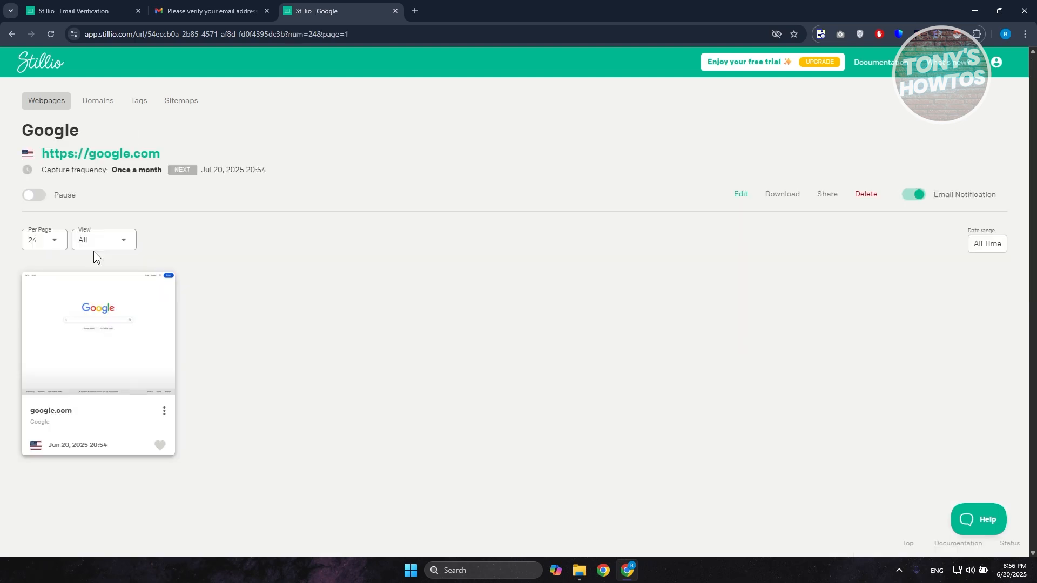
{"action": "mouse_move", "coordinate": [95, 231]}
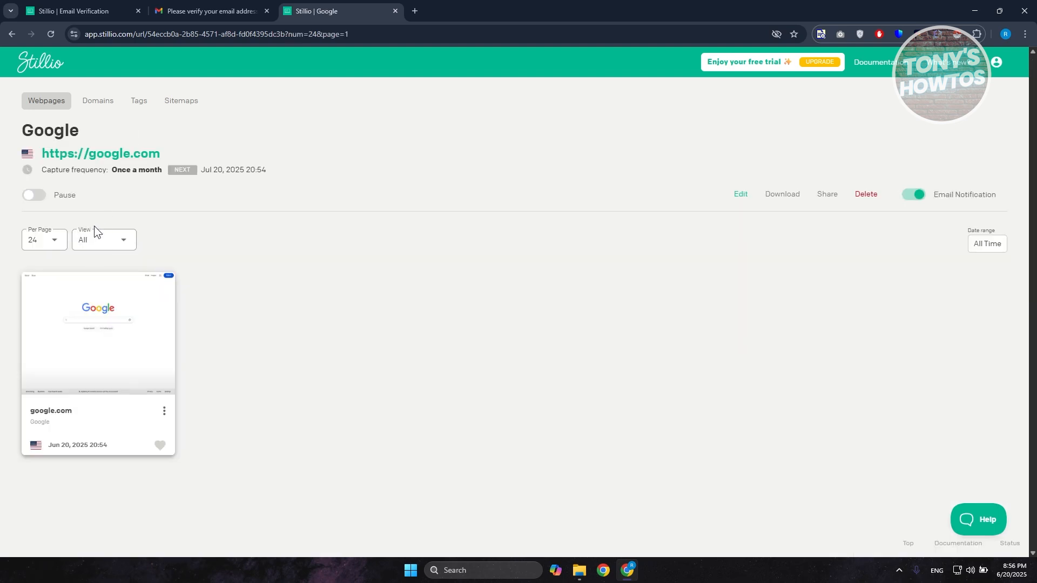
{"action": "mouse_move", "coordinate": [81, 280]}
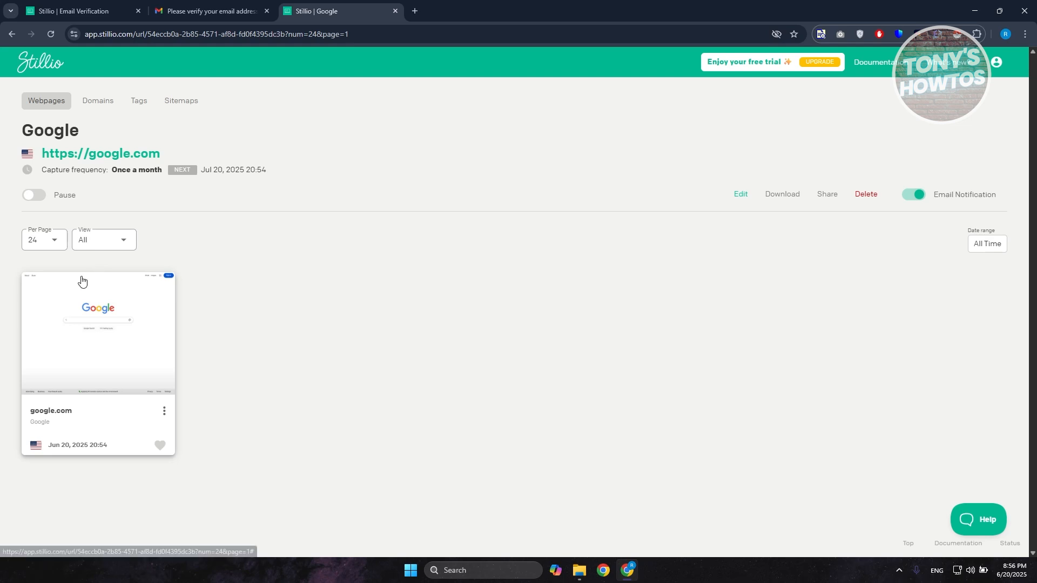
{"action": "mouse_move", "coordinate": [45, 283]}
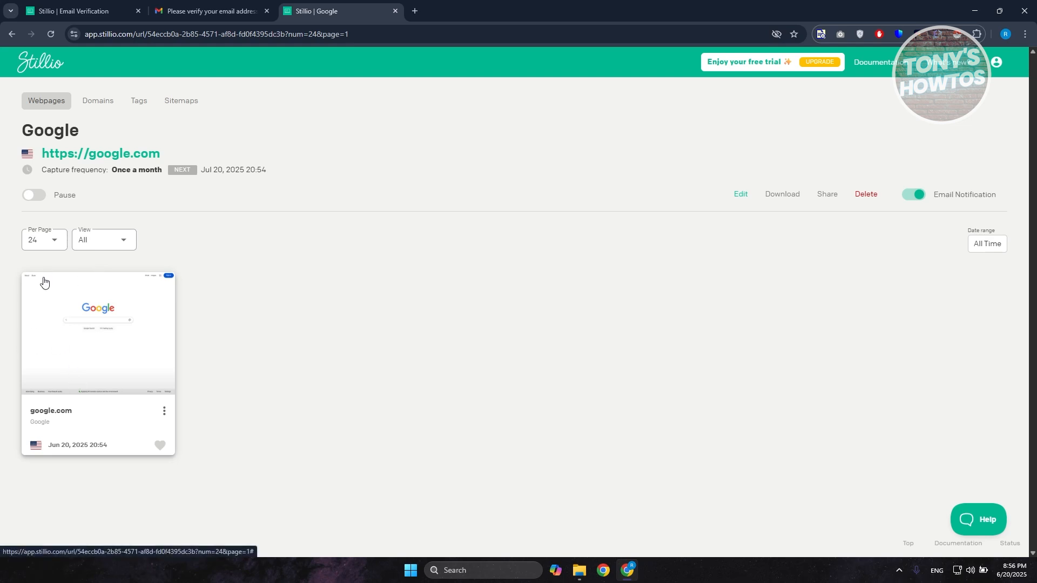
{"action": "mouse_move", "coordinate": [36, 324]}
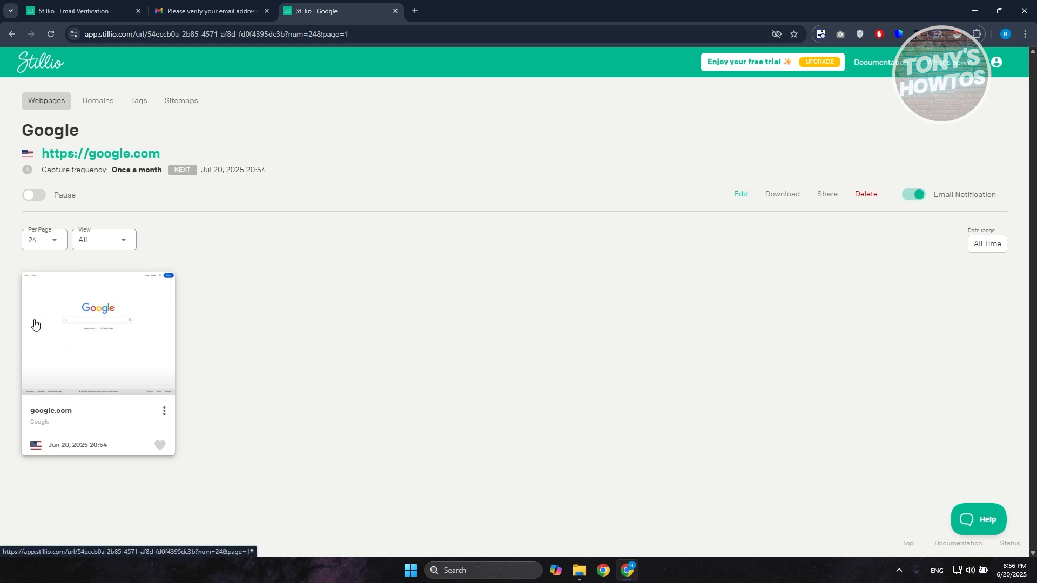
{"action": "mouse_move", "coordinate": [31, 369]}
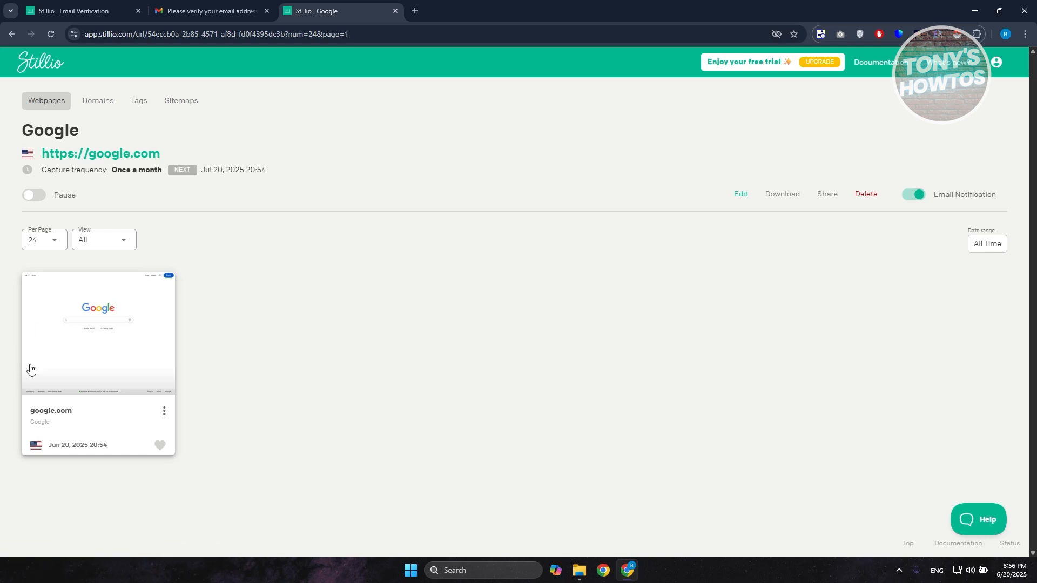
{"action": "mouse_move", "coordinate": [33, 397]}
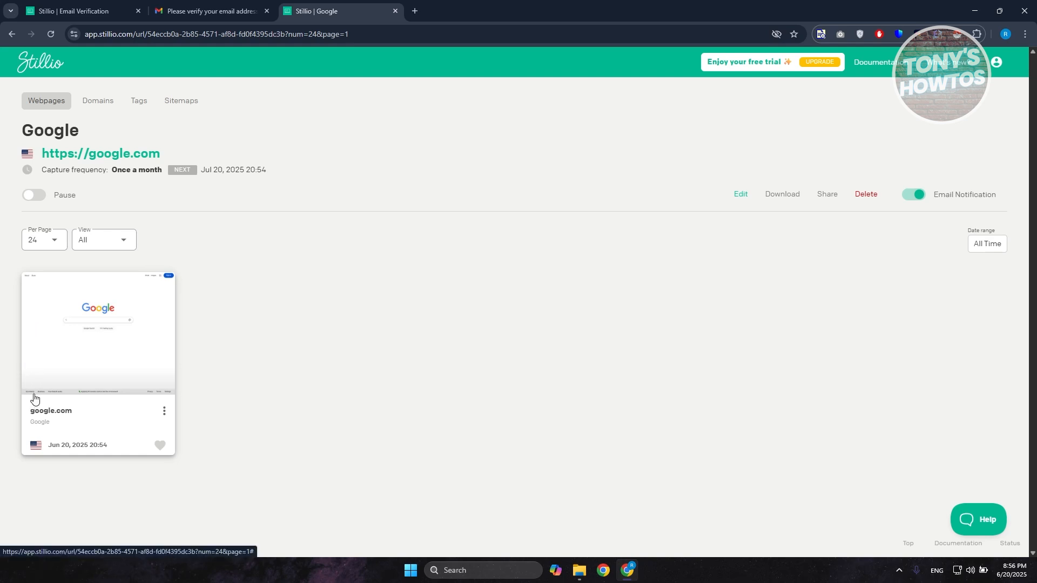
{"action": "mouse_move", "coordinate": [63, 471]}
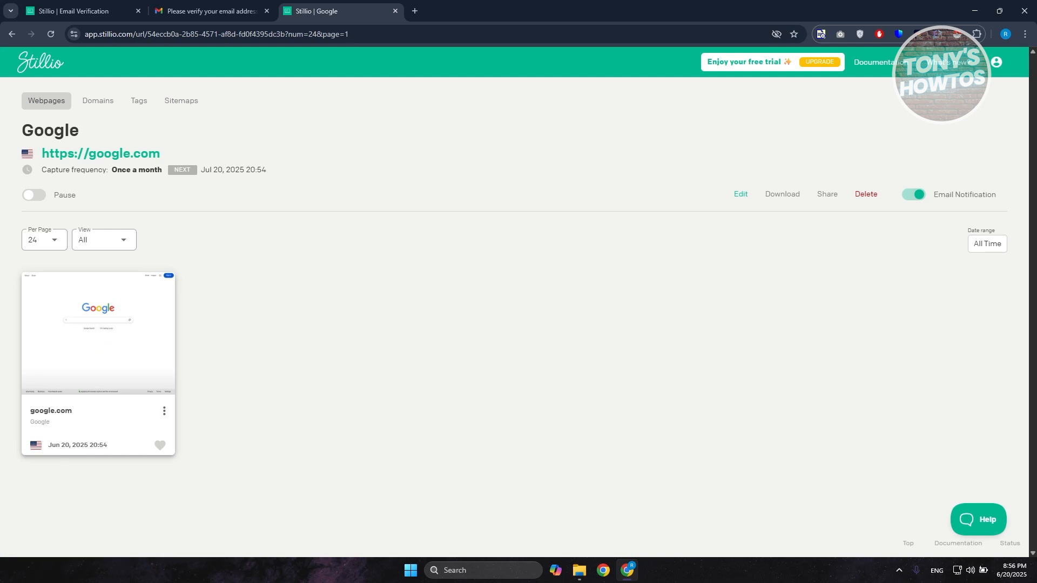
{"action": "mouse_move", "coordinate": [382, 253]}
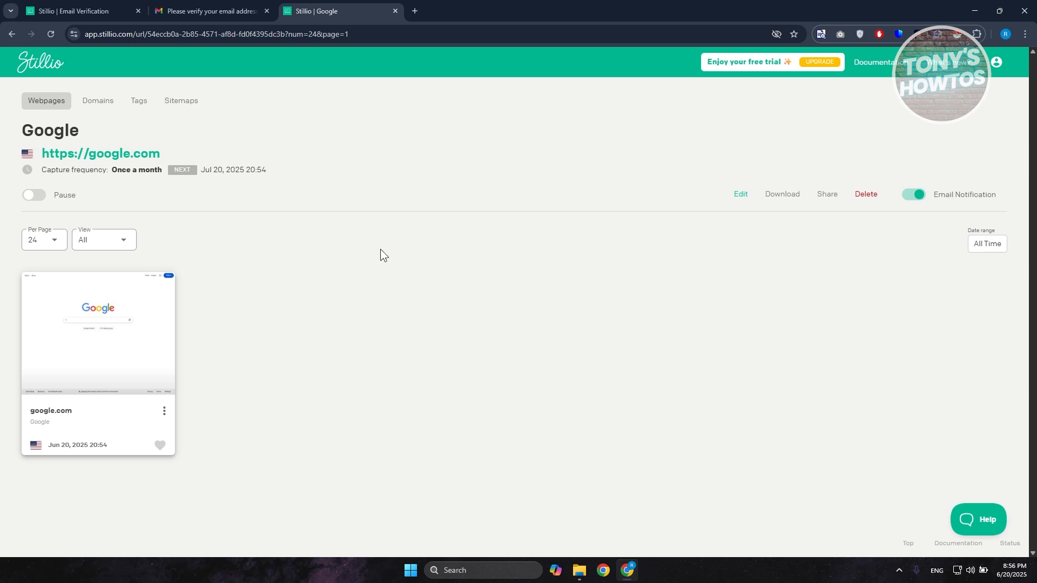
{"action": "mouse_move", "coordinate": [291, 341]}
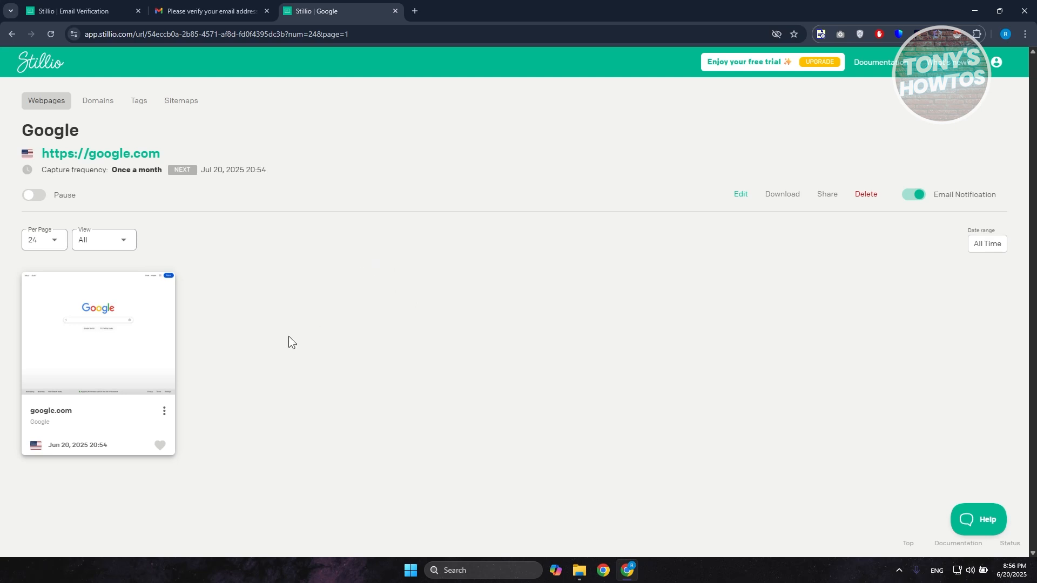
{"action": "mouse_move", "coordinate": [256, 378]}
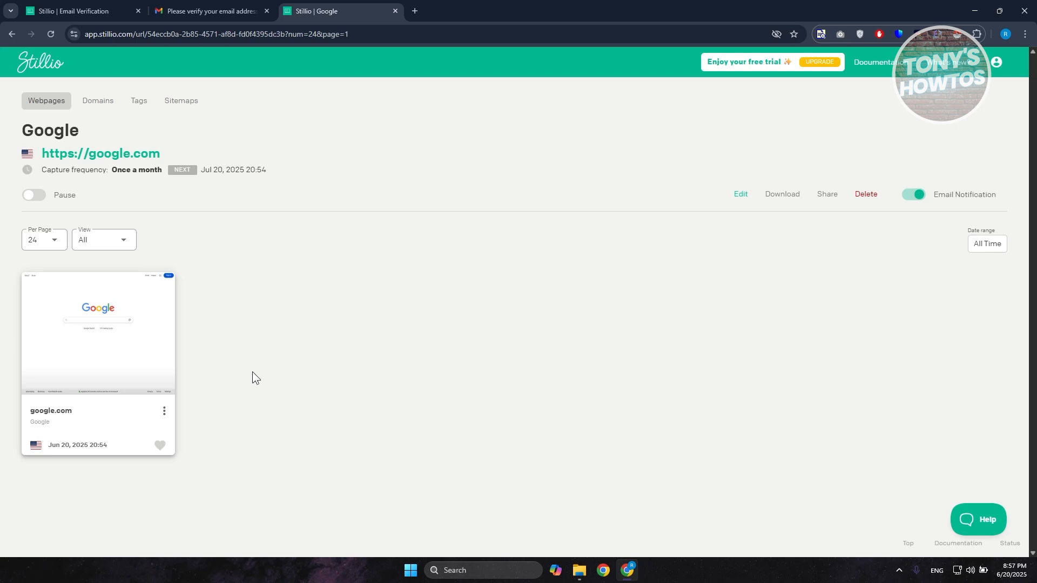
{"action": "mouse_move", "coordinate": [123, 387]}
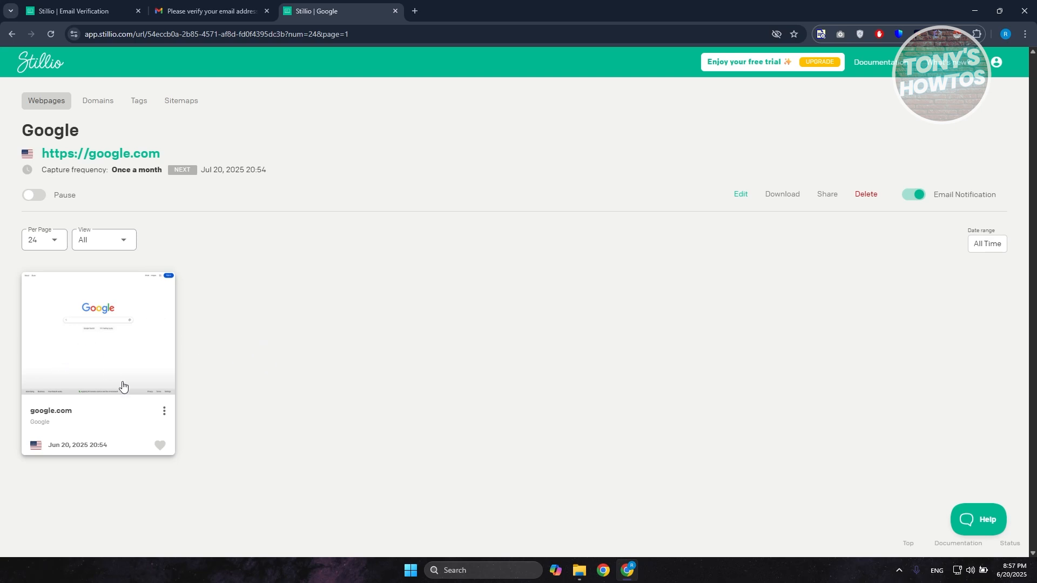
{"action": "mouse_move", "coordinate": [266, 400]}
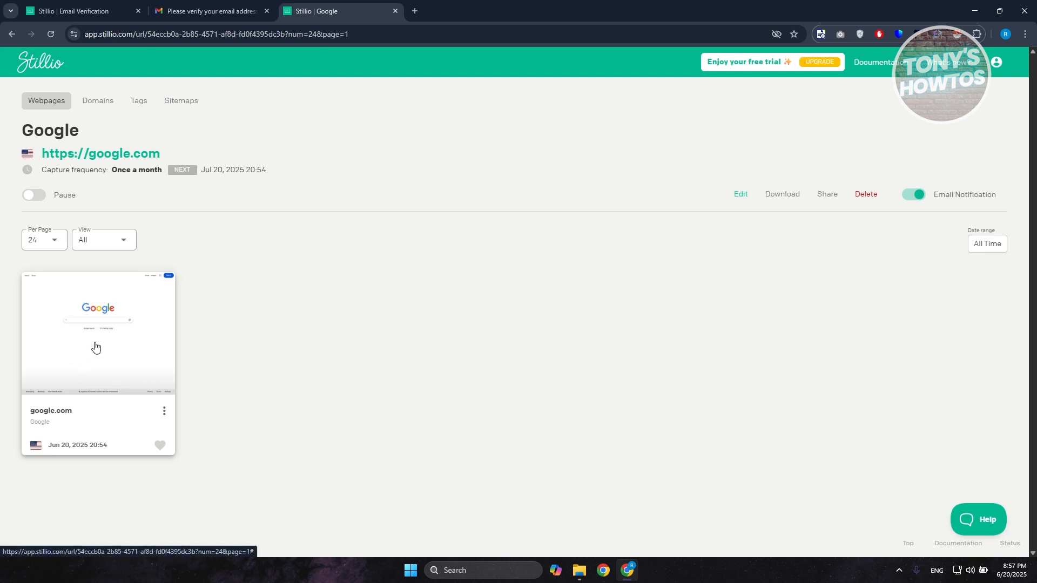
View the Jun 20, 2025 20:54 google.com capture at full size.
{"action": "left_click", "coordinate": [97, 341]}
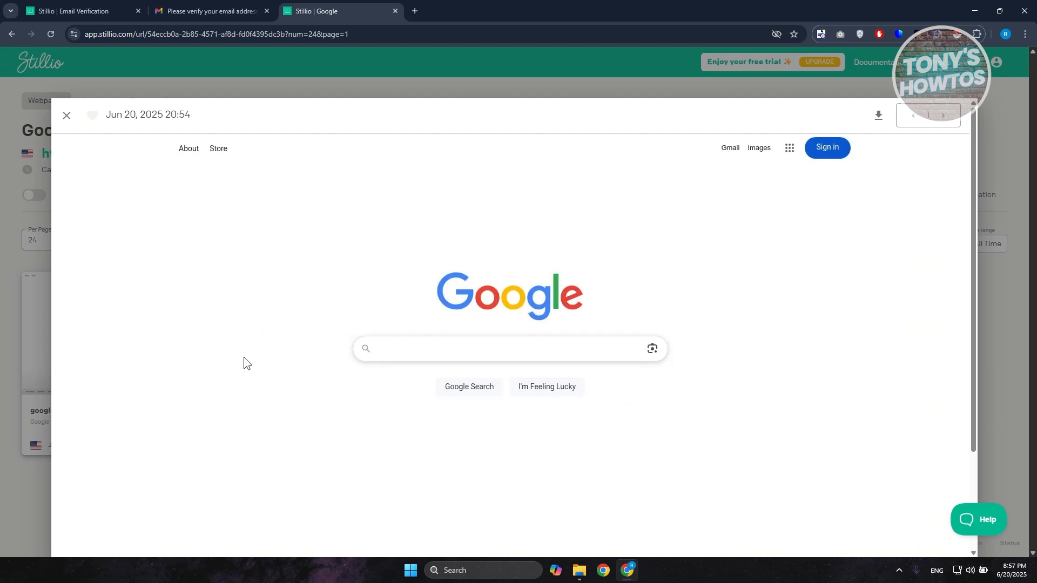
{"action": "mouse_move", "coordinate": [376, 406]}
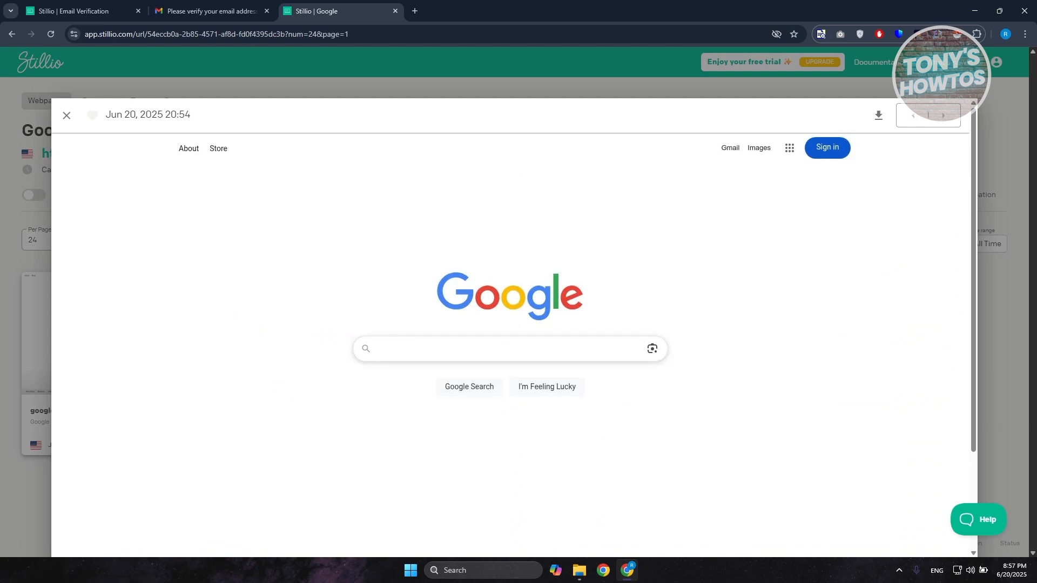
{"action": "mouse_move", "coordinate": [21, 282]}
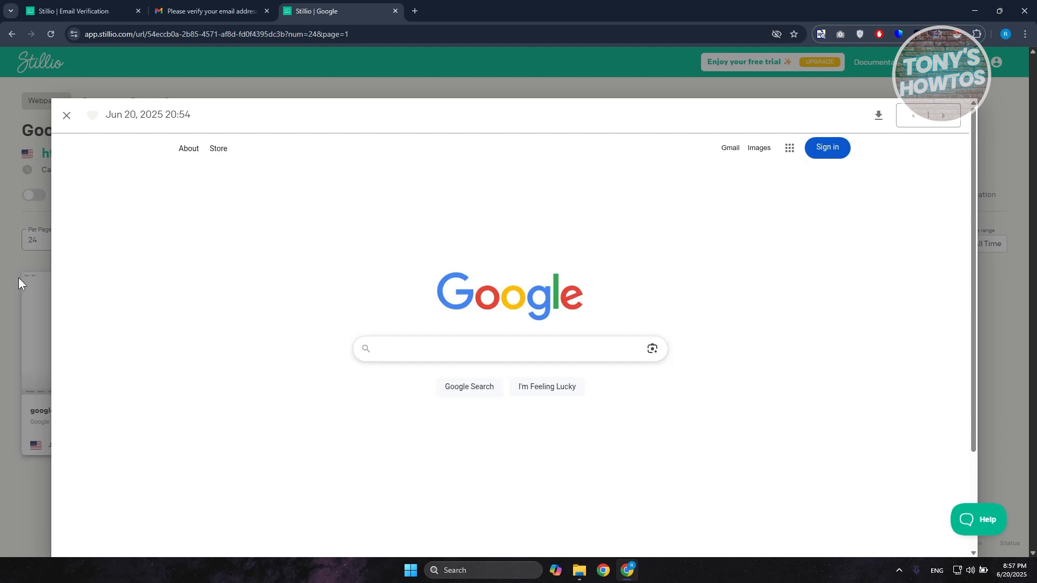
{"action": "mouse_move", "coordinate": [5, 324]}
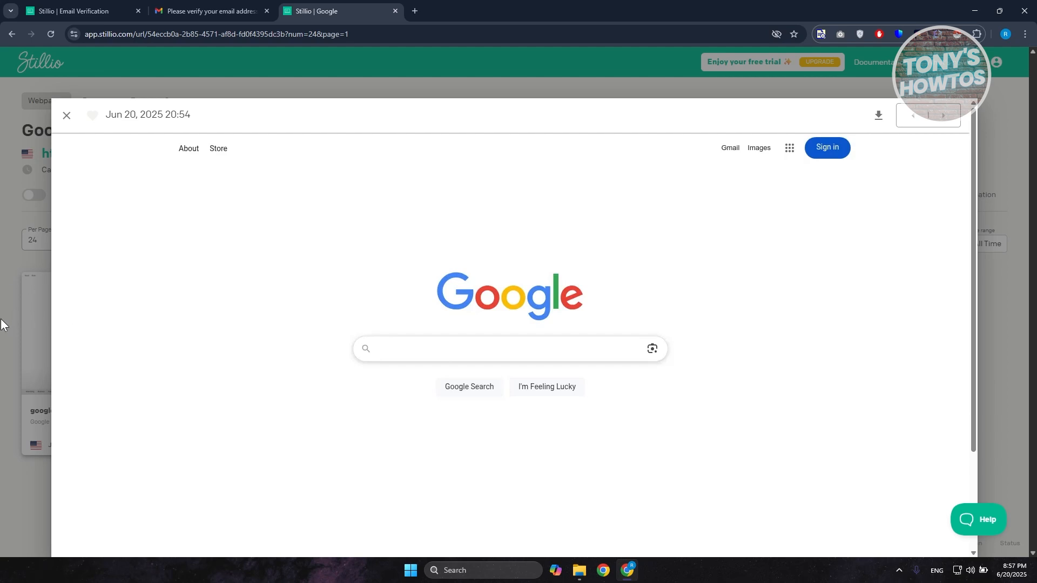
Close the full-size capture and return to the google.com detail page.
{"action": "left_click", "coordinate": [67, 114]}
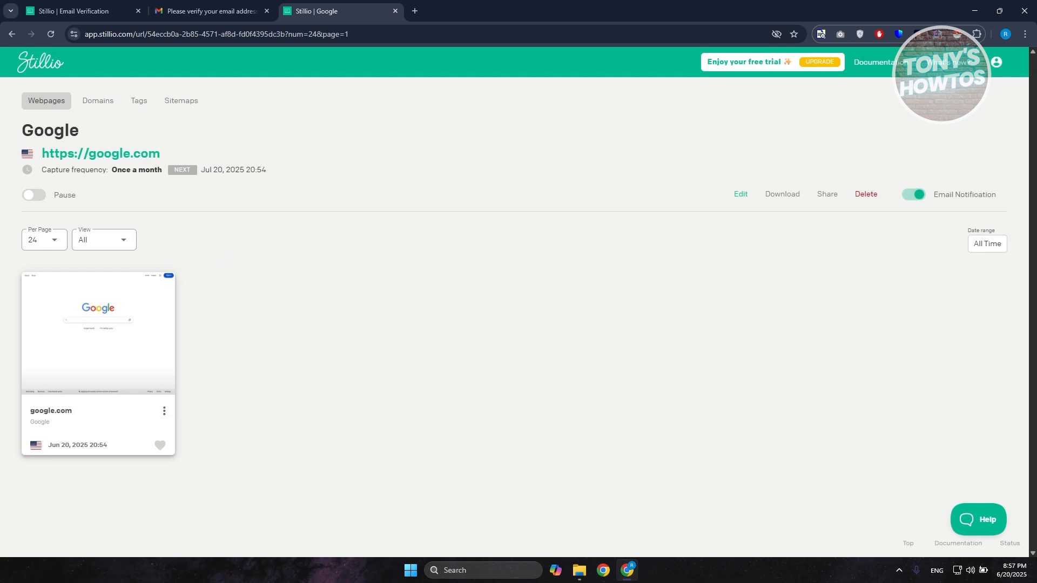
{"action": "mouse_move", "coordinate": [95, 288]}
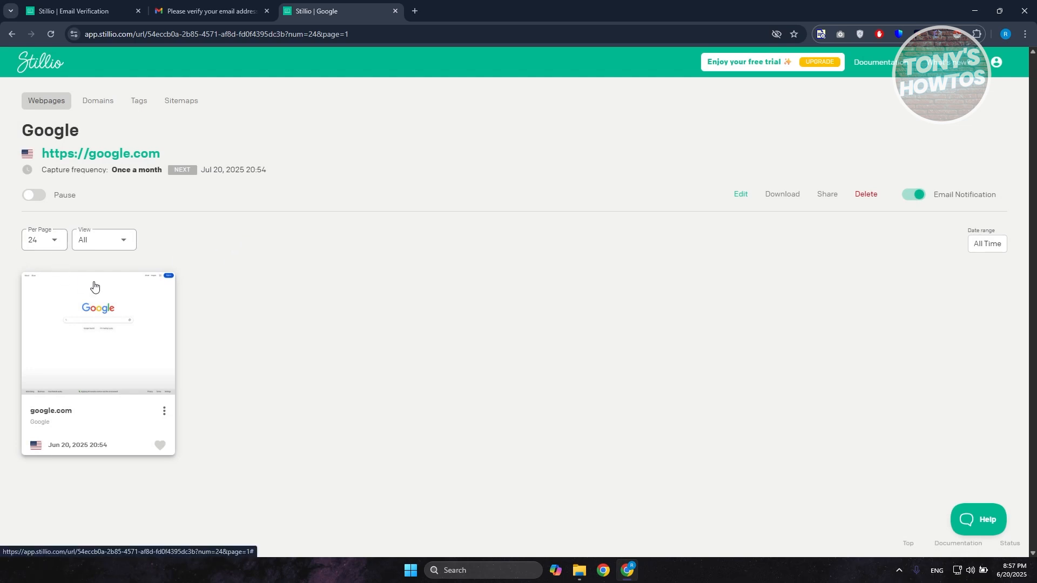
{"action": "mouse_move", "coordinate": [159, 213]}
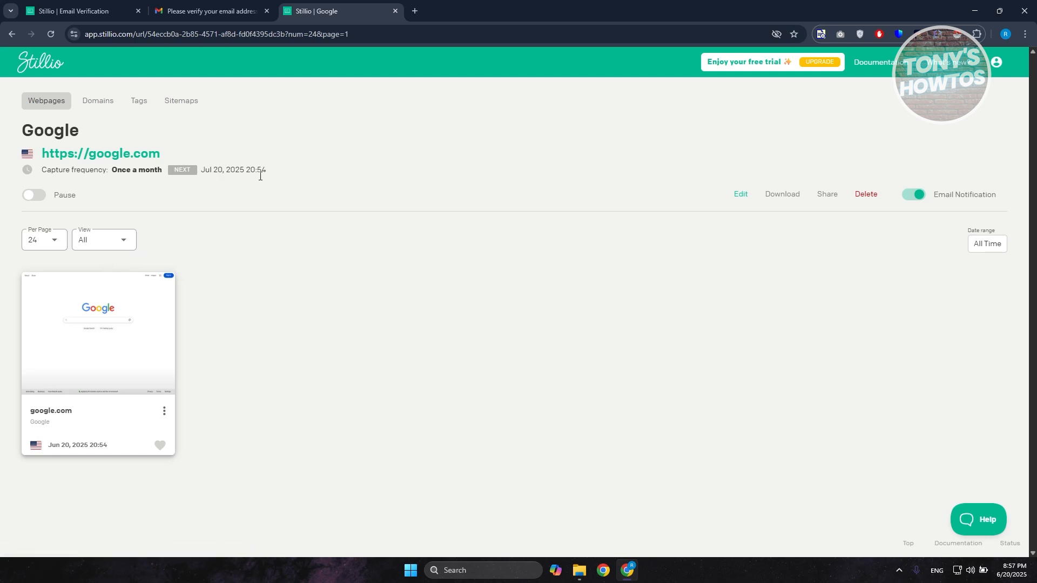
{"action": "mouse_move", "coordinate": [93, 150]}
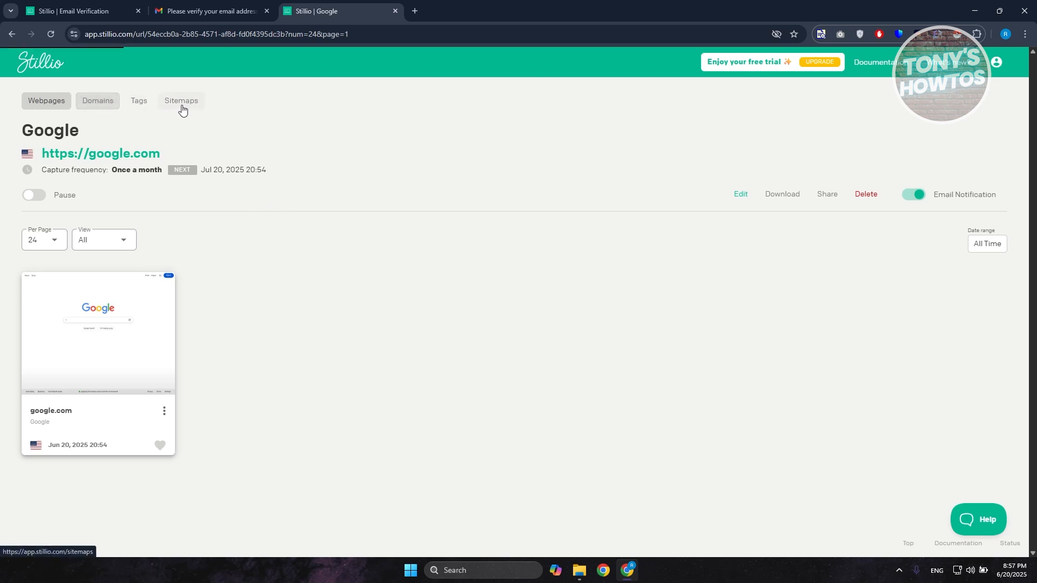
View Domains and the Sitemaps page, then return to the Webpages dashboard.
{"action": "left_click", "coordinate": [97, 101]}
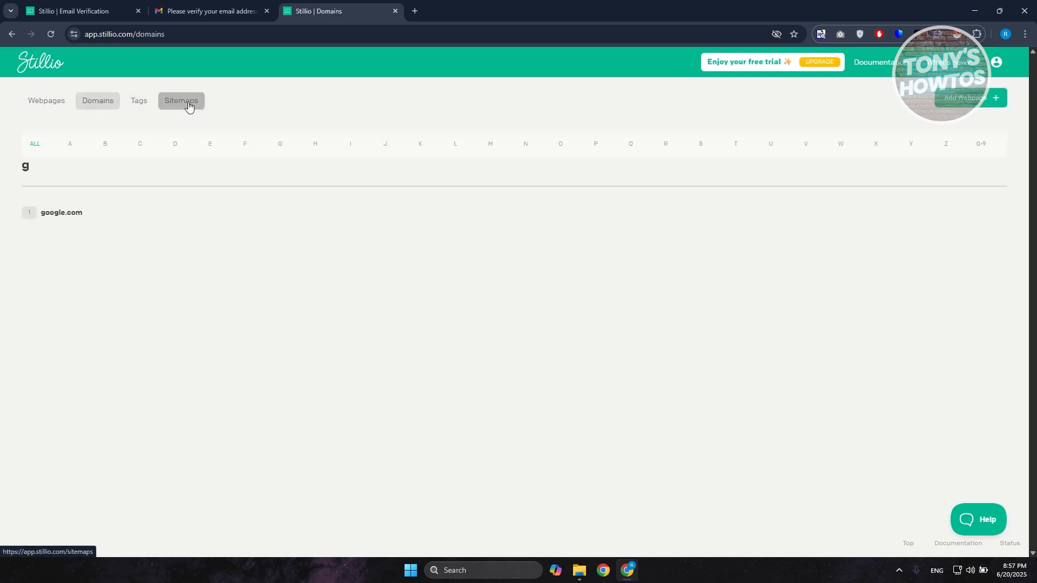
{"action": "left_click", "coordinate": [182, 102]}
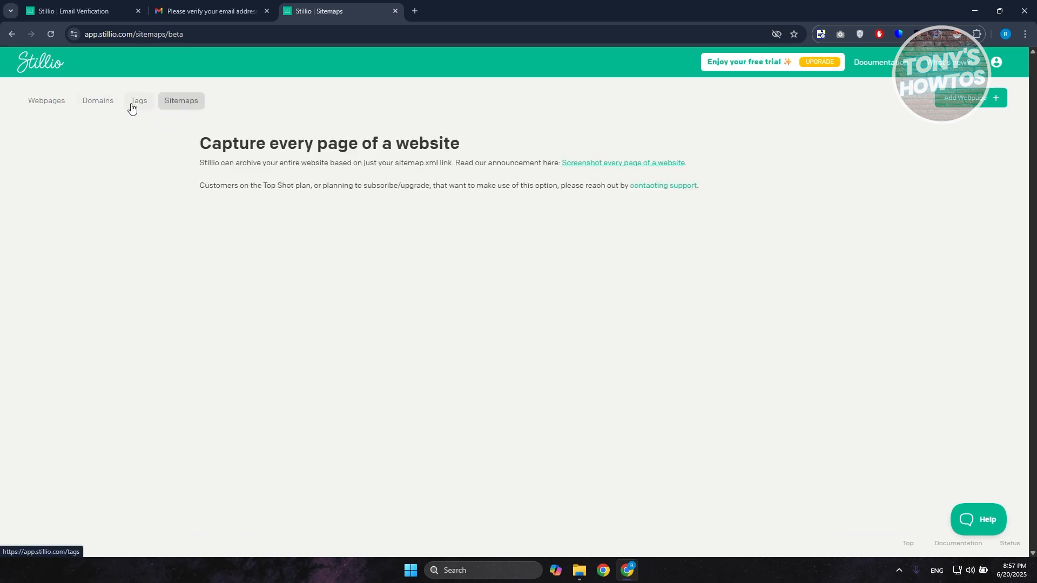
{"action": "mouse_move", "coordinate": [164, 82]}
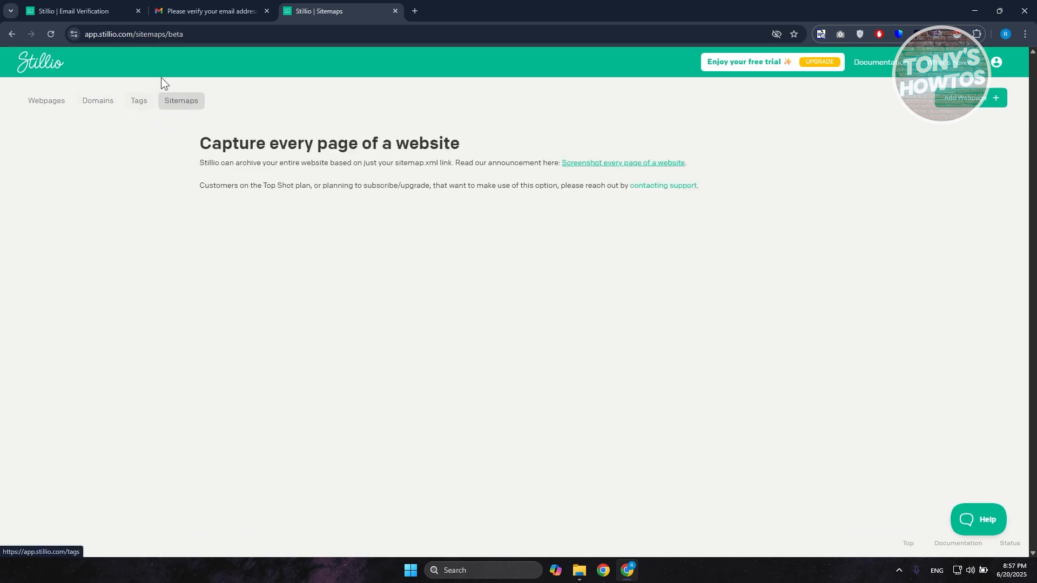
{"action": "mouse_move", "coordinate": [164, 101]}
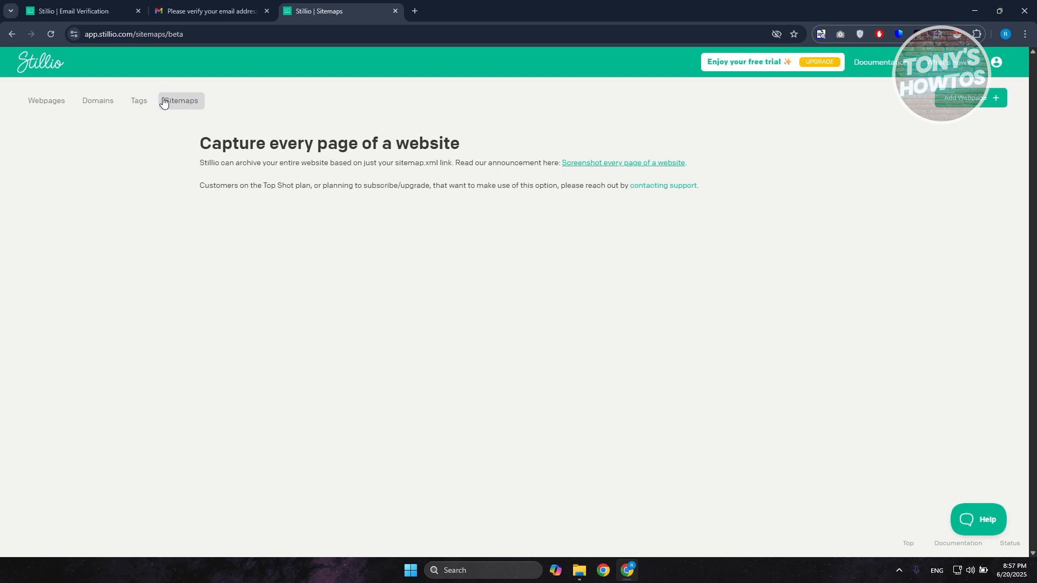
{"action": "mouse_move", "coordinate": [207, 163]}
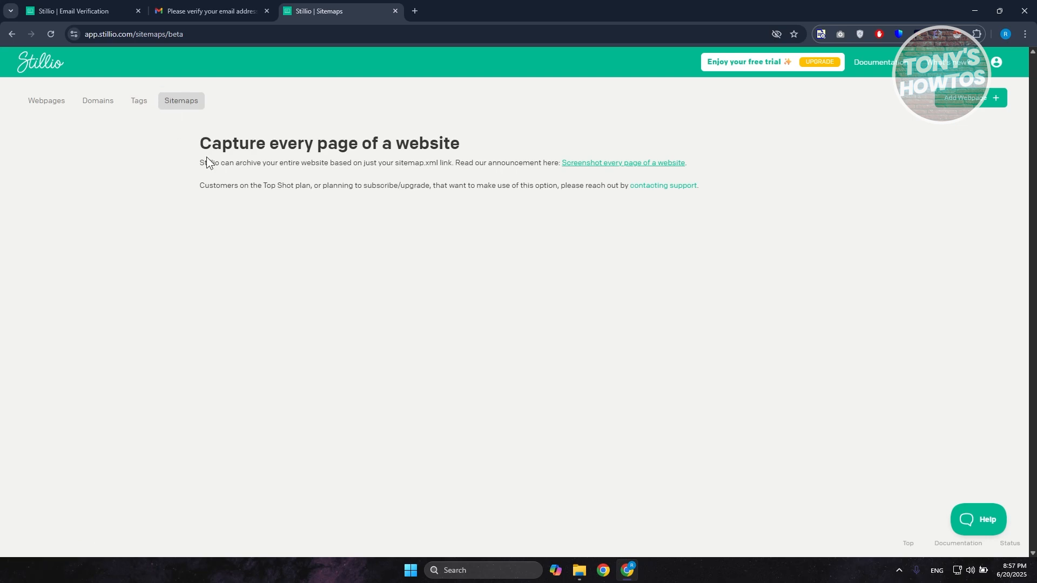
{"action": "mouse_move", "coordinate": [197, 182]}
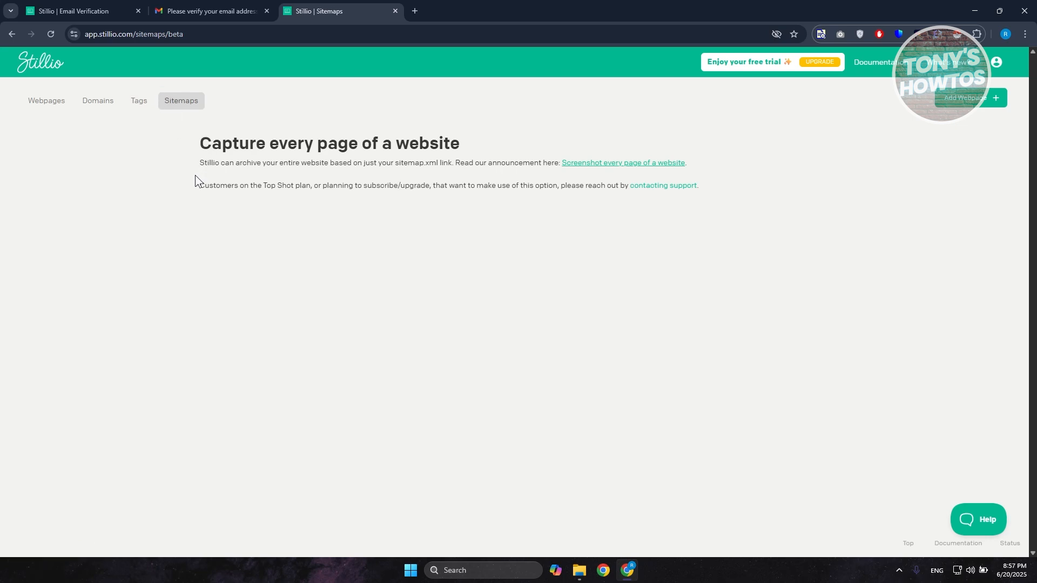
{"action": "mouse_move", "coordinate": [240, 118]}
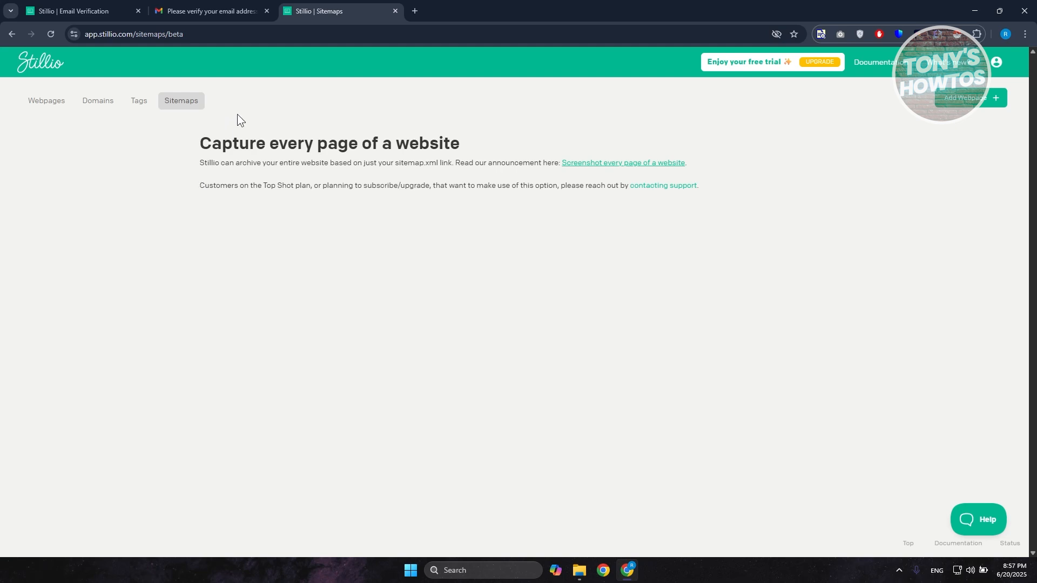
{"action": "mouse_move", "coordinate": [516, 296]}
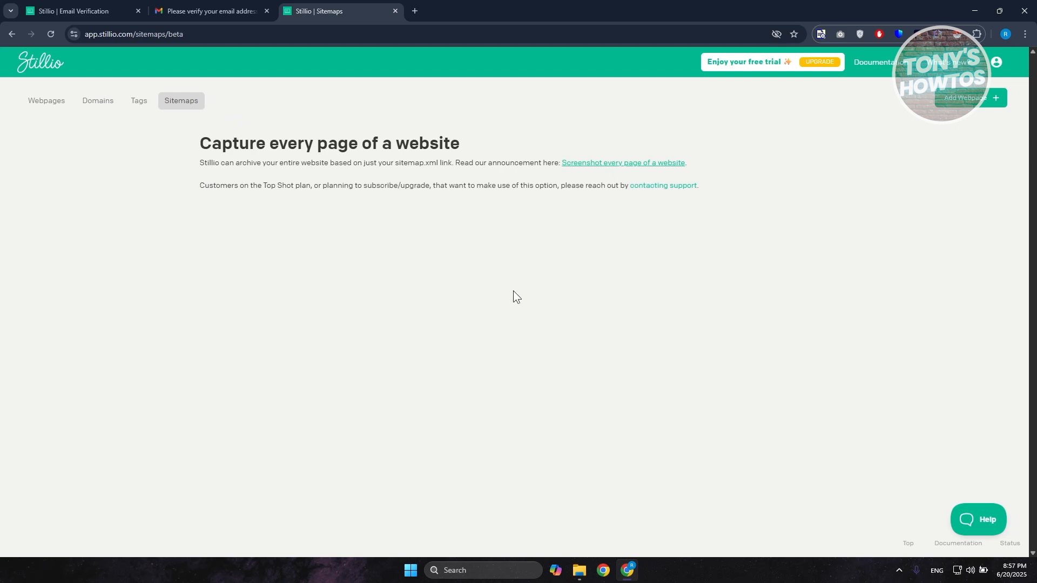
{"action": "mouse_move", "coordinate": [513, 308]}
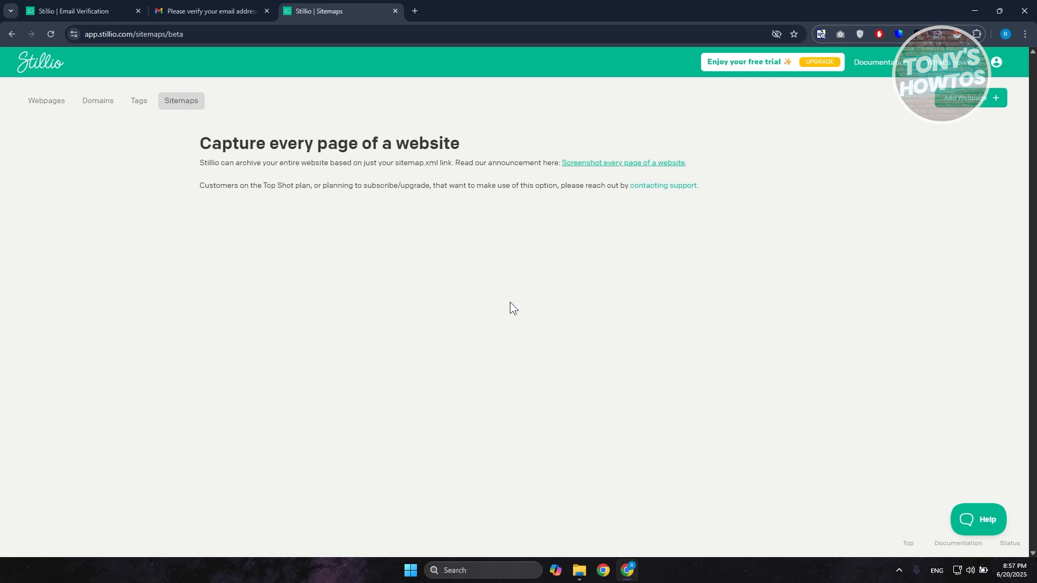
{"action": "mouse_move", "coordinate": [979, 112]}
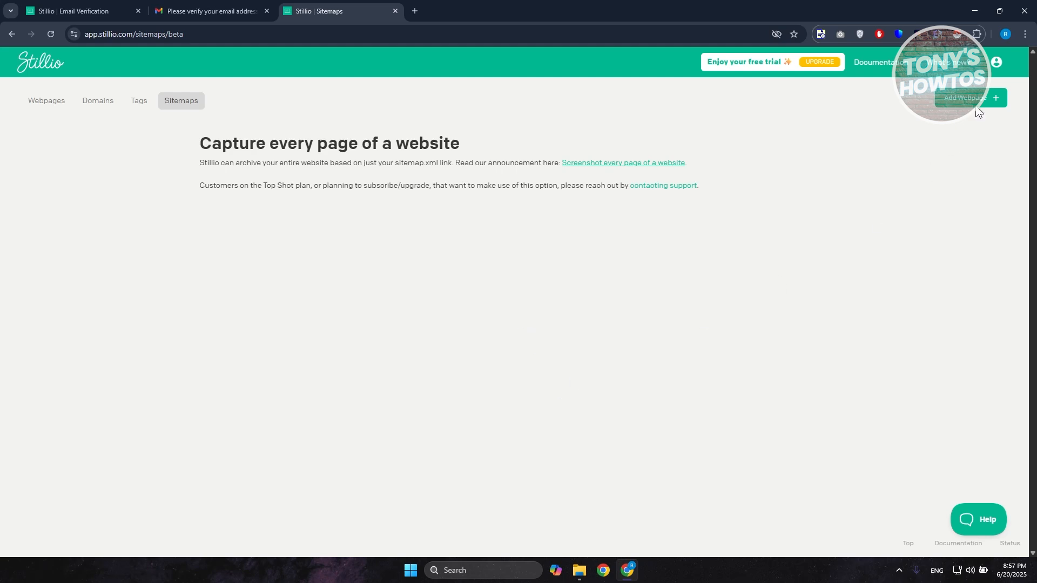
{"action": "mouse_move", "coordinate": [50, 95]}
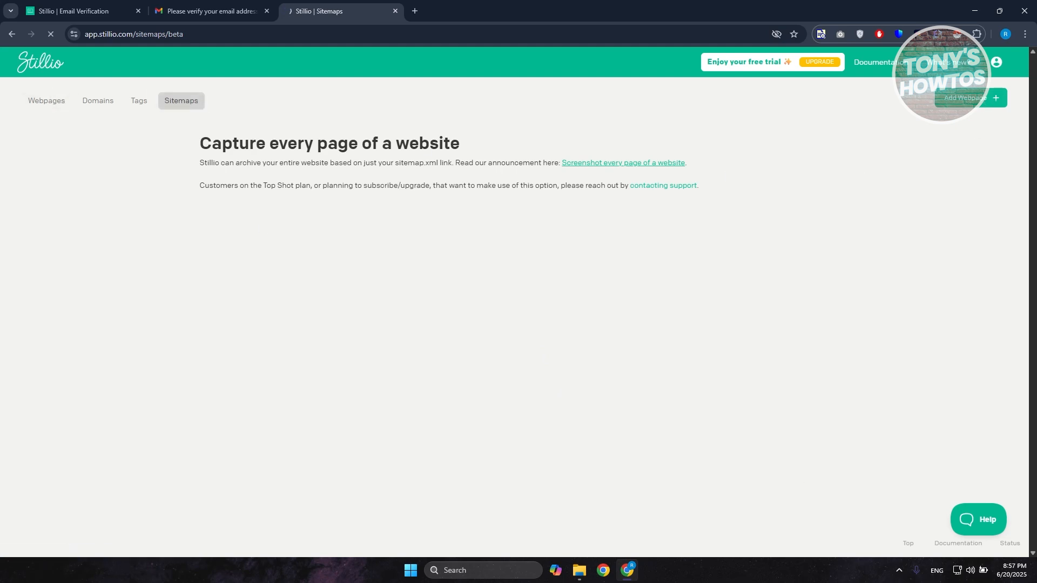
{"action": "left_click", "coordinate": [46, 102]}
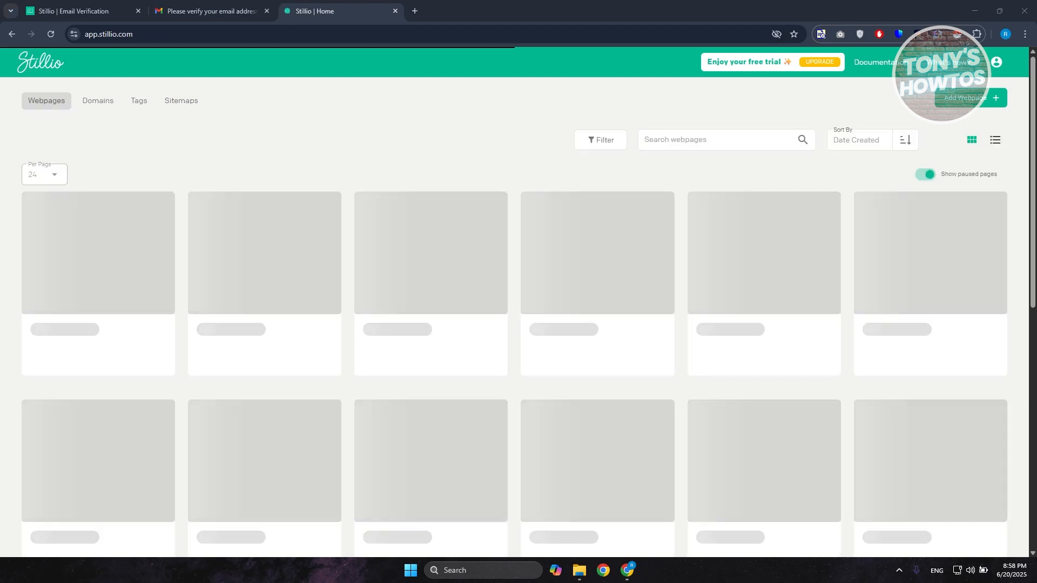